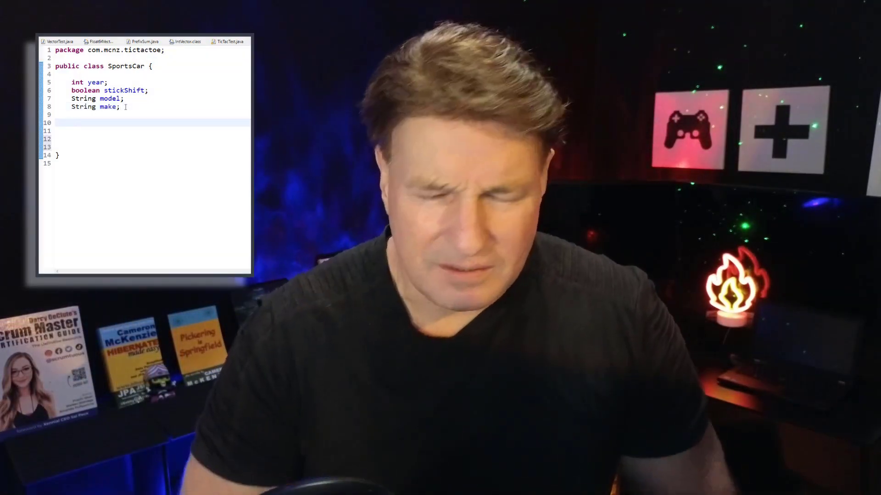
# - Write the no-argument SportsCar constructor setting stickShift and year = 2024
pyautogui.write('public SportsCar()')
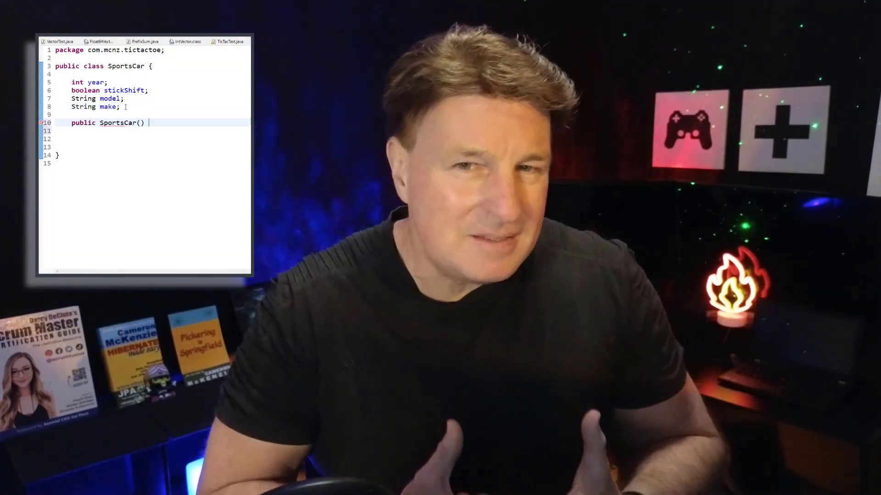
pyautogui.write('this.stickShift = true;')
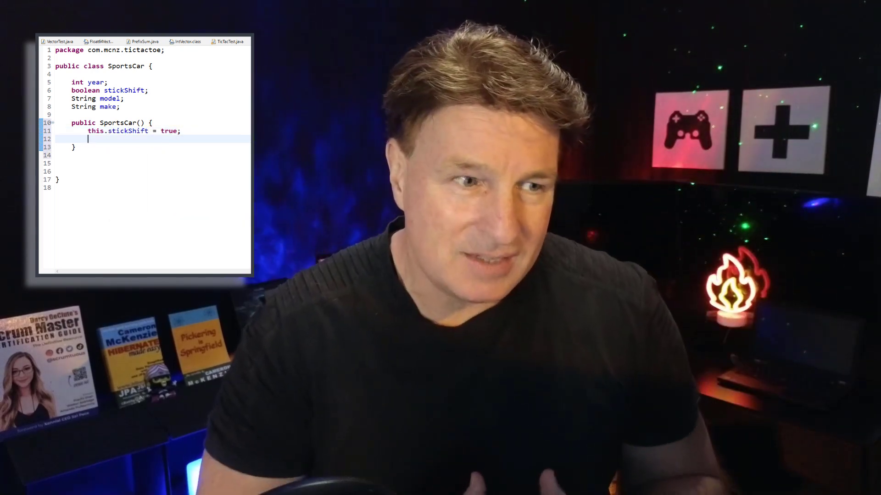
pyautogui.write('this.year = 2024;')
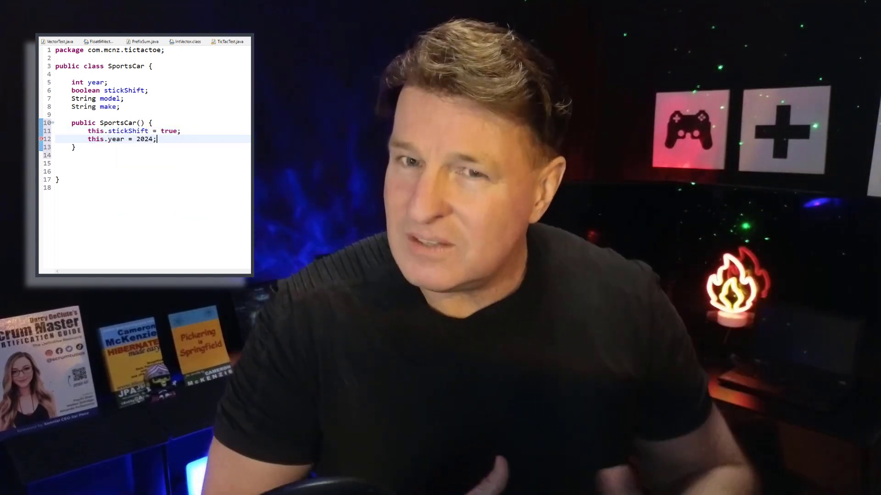
# - Write the SportsCar(int year, boolean stick) constructor assigning this.year and this.stickShift
pyautogui.write('public SportsCar(boolean stick) {')
pyautogui.write('this.stickShift = true;')
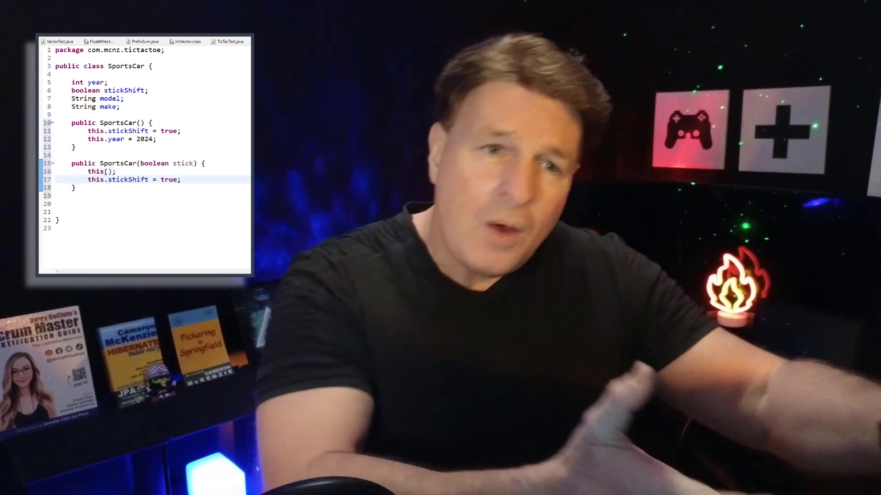
pyautogui.write('public SportsCar')
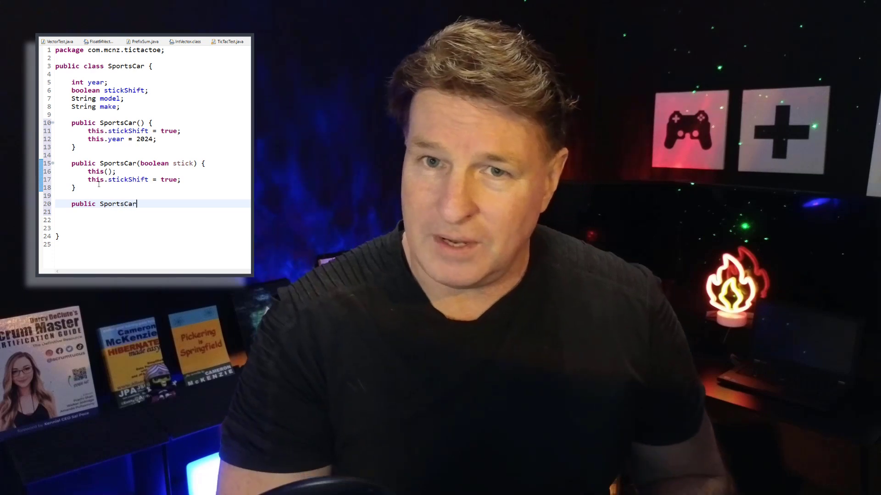
pyautogui.write('(int year)')
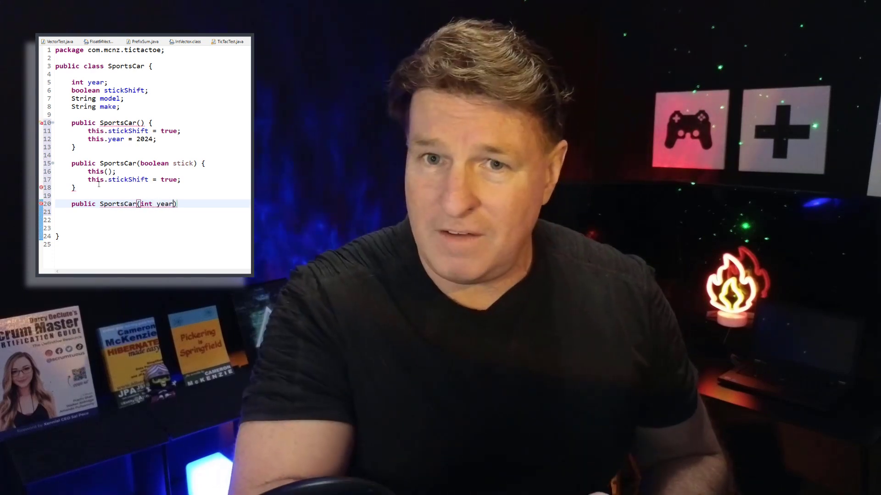
pyautogui.write(', boolean stick')
pyautogui.click(146, 212)
pyautogui.write('this();')
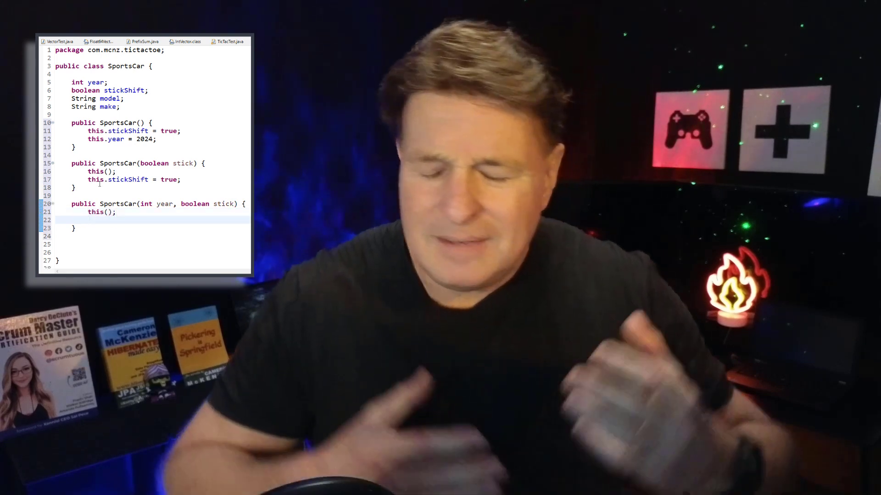
pyautogui.write('this.year = year;')
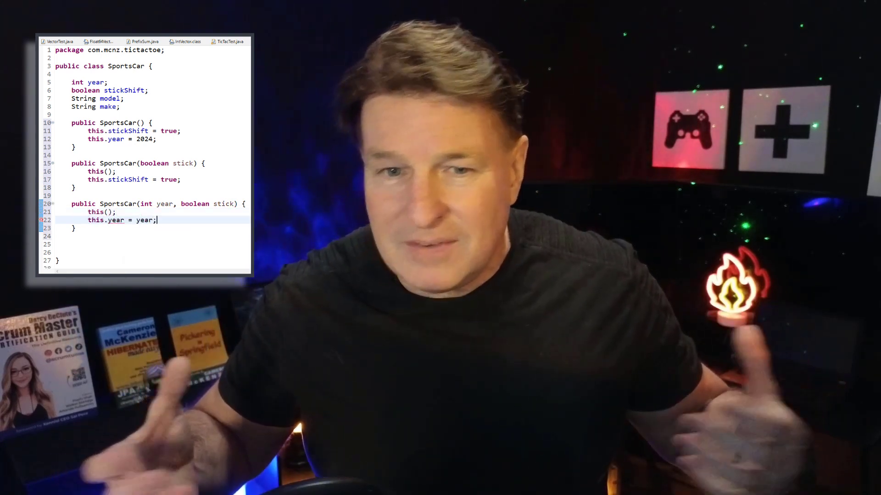
pyautogui.write('this.stickShift = stick;')
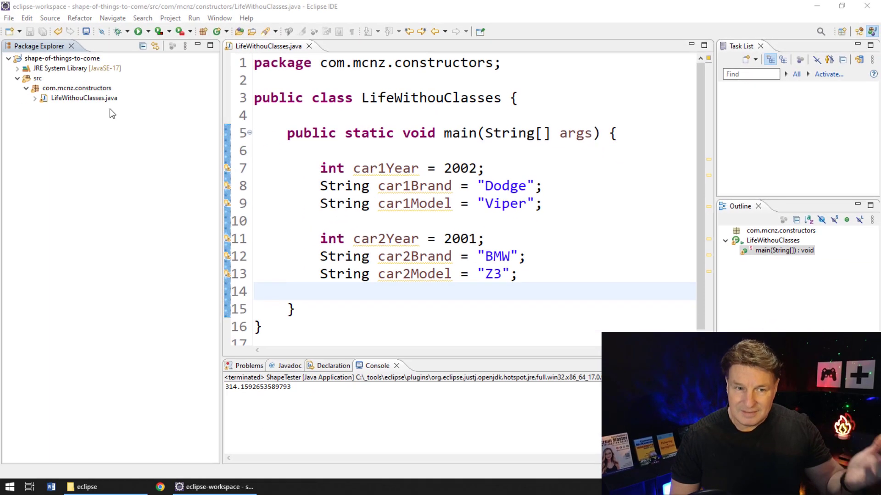
# - Create a new class named Car in the constructors package
pyautogui.rightClick(64, 88)
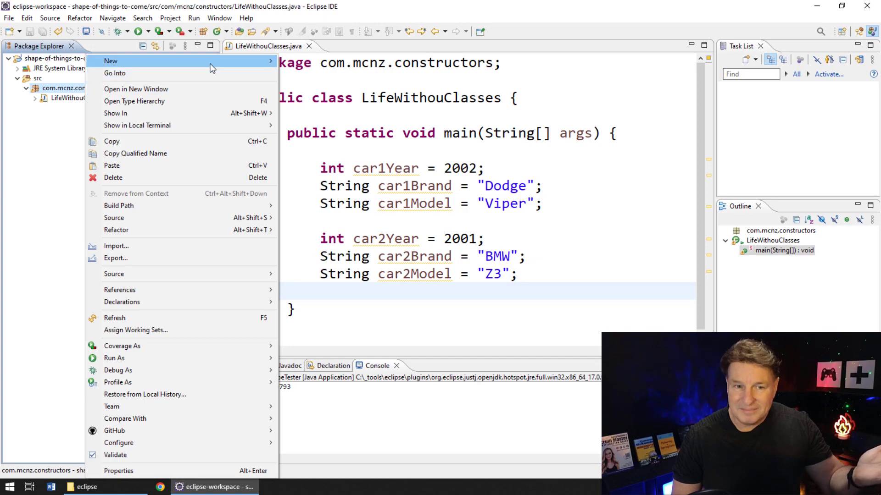
pyautogui.moveTo(110, 60)
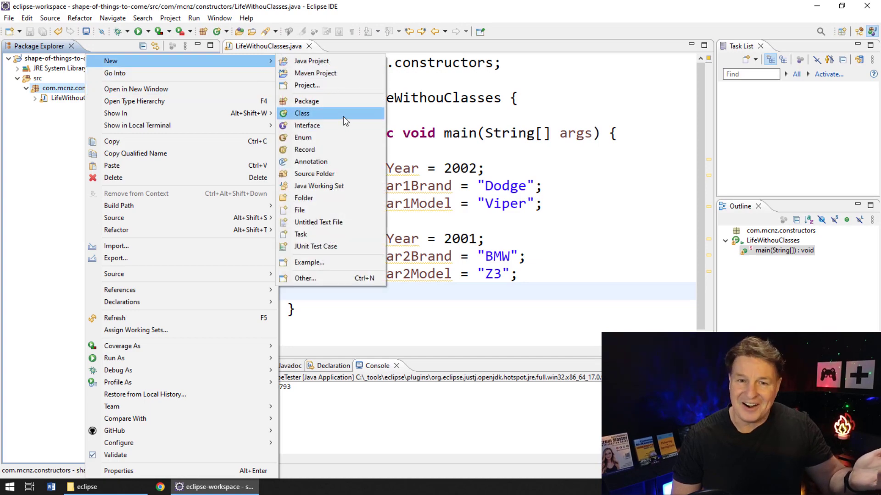
pyautogui.click(303, 114)
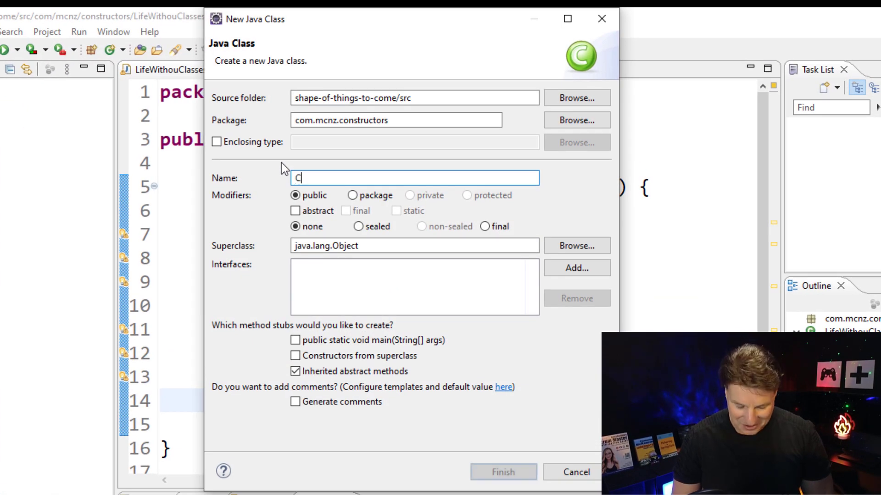
pyautogui.write('ar')
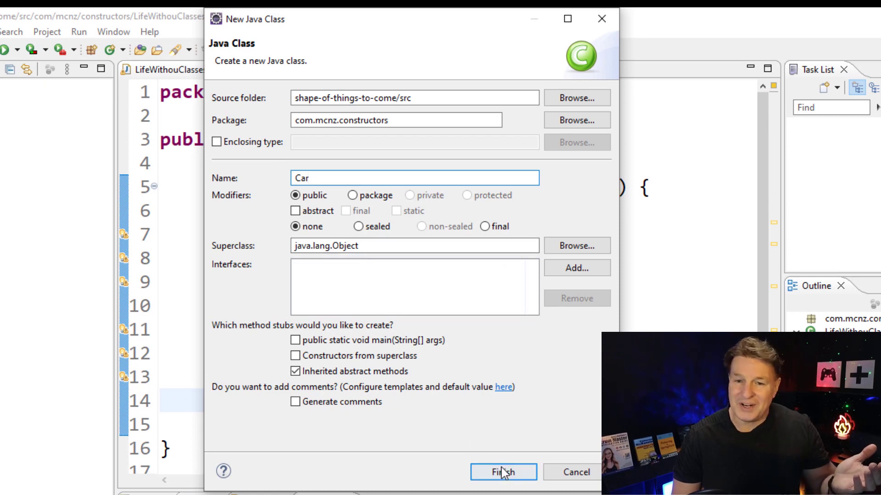
pyautogui.click(500, 472)
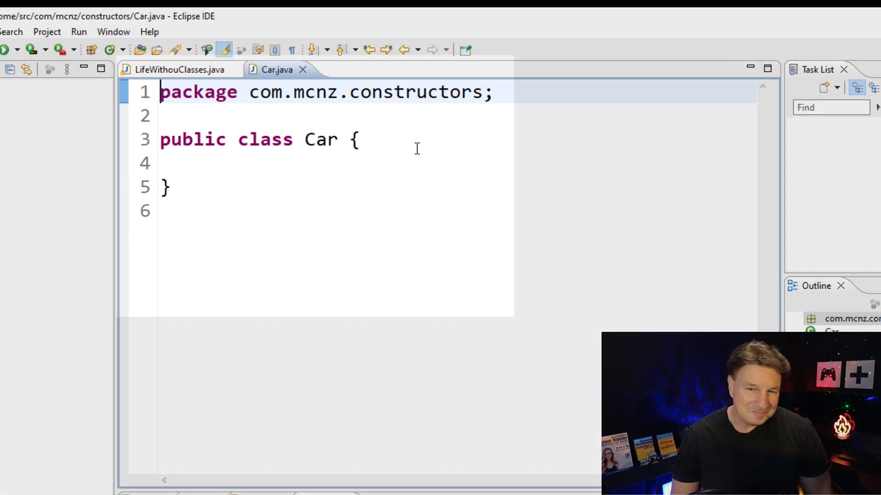
# - Declare String brand, String model and int year fields in Car
pyautogui.write('Stri')
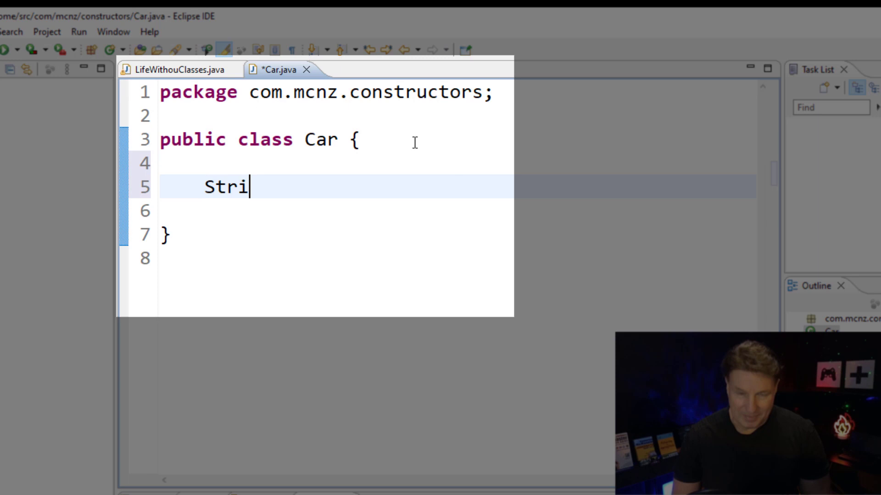
pyautogui.write('ng brand;')
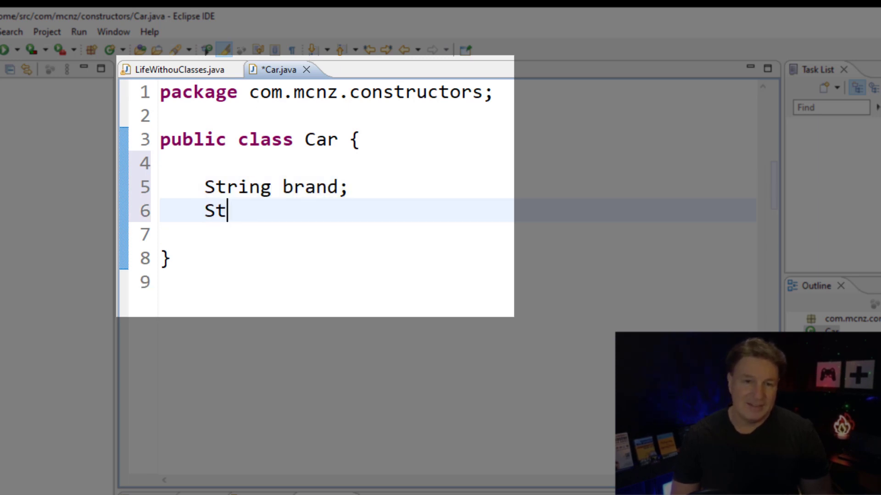
pyautogui.write('ring model;')
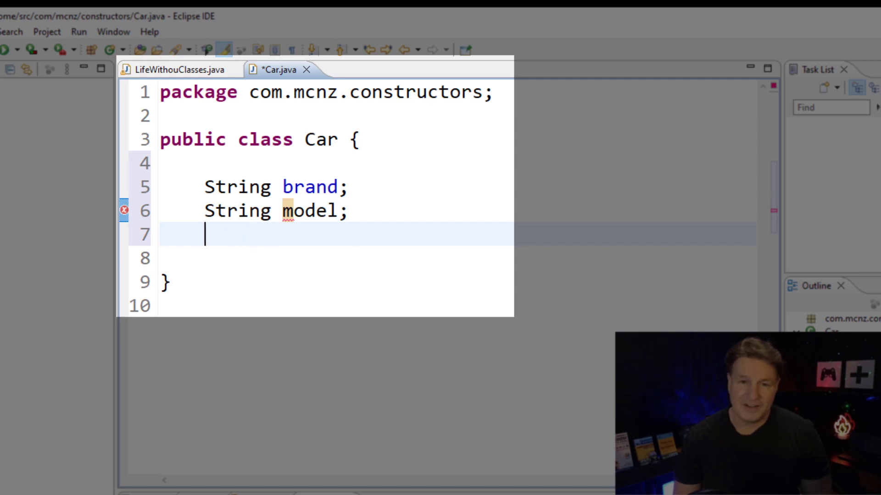
pyautogui.write('int year;')
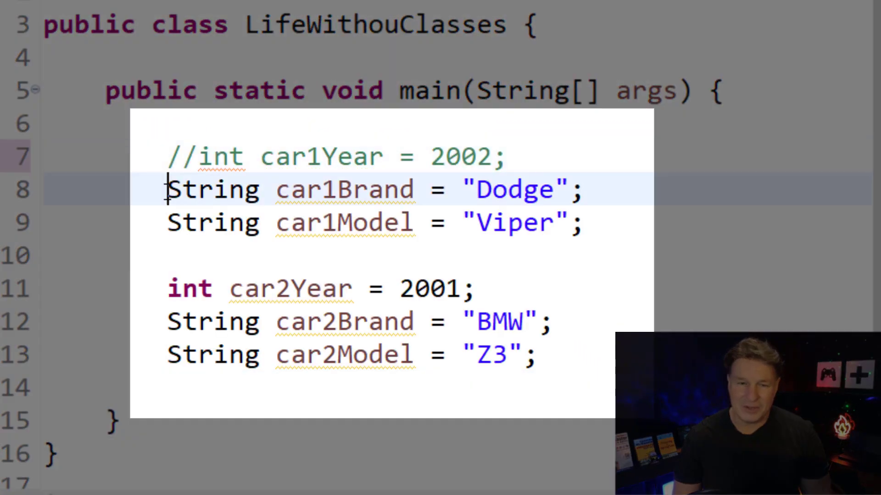
# - Comment out the old car1 variables and declare Car c1 = new Car()
pyautogui.press('Ctrl+/')
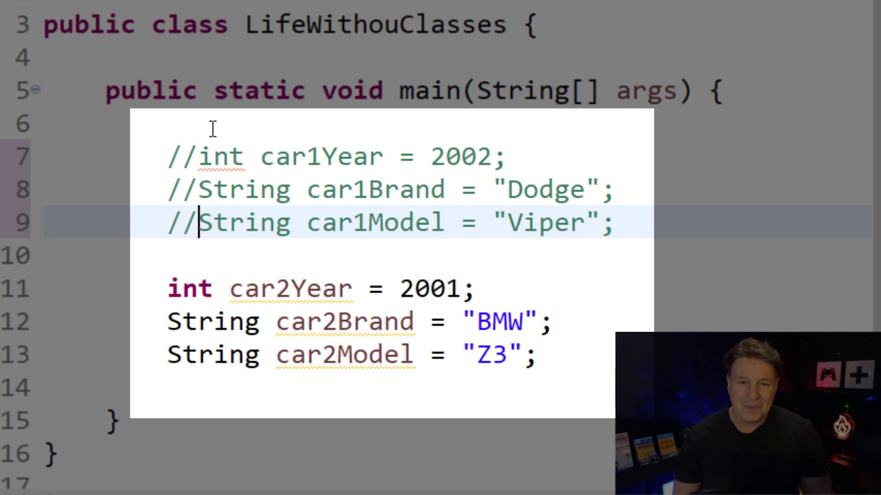
pyautogui.write('Car')
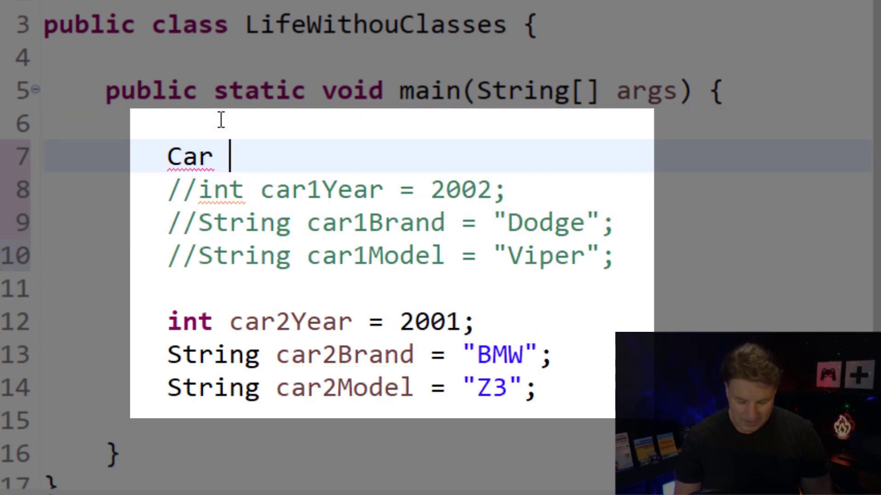
pyautogui.write('c1 = new')
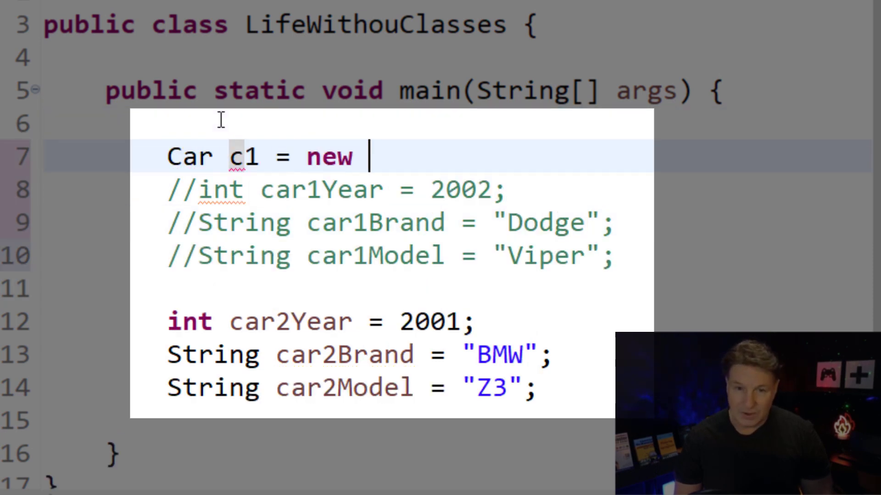
pyautogui.write('Car();')
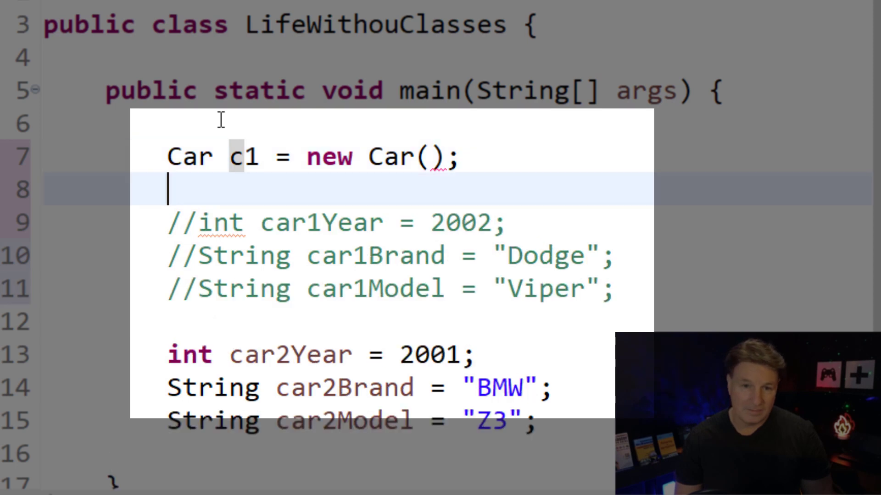
# - Assign c1.year = 2002, c1.brand Dodge and c1.model Viper
pyautogui.write('c')
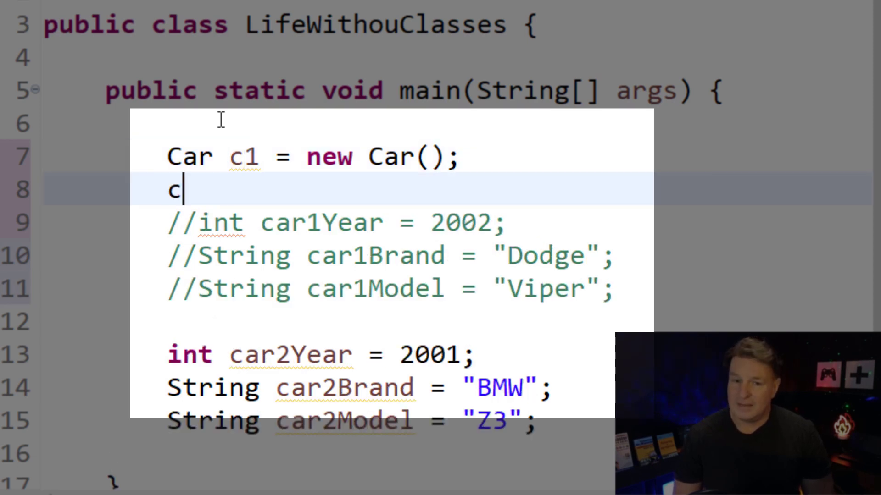
pyautogui.write('1.year')
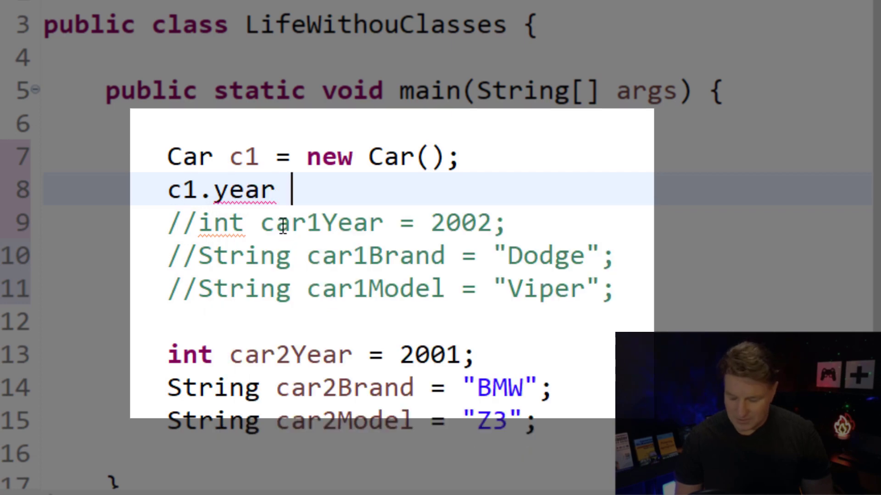
pyautogui.write('= 2002;')
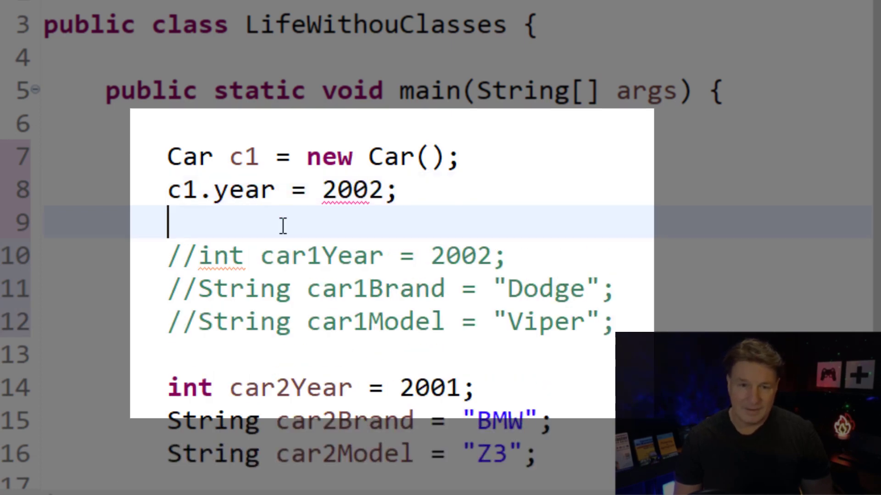
pyautogui.write('c1.brand = "')
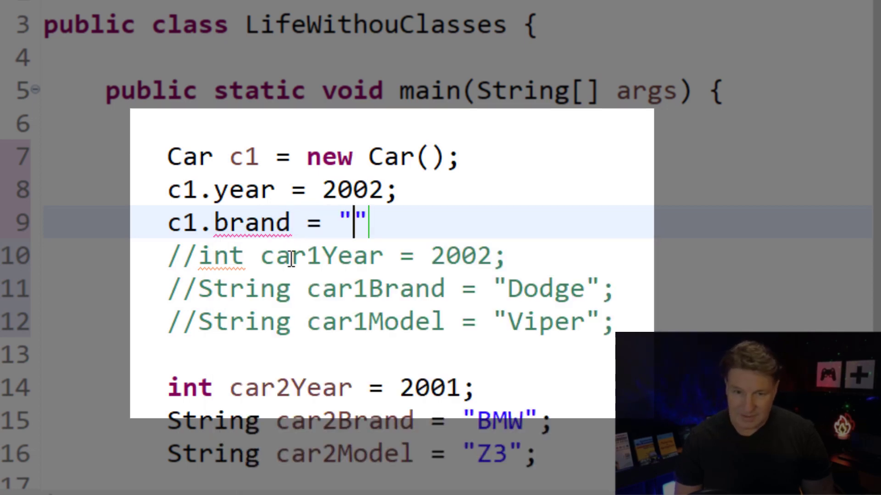
pyautogui.write('Dodge;')
pyautogui.write('c1')
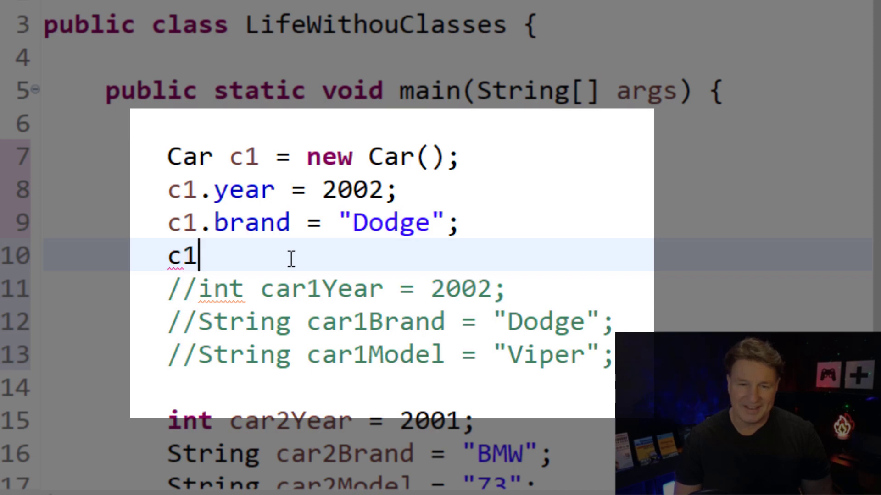
pyautogui.write('.model = "')
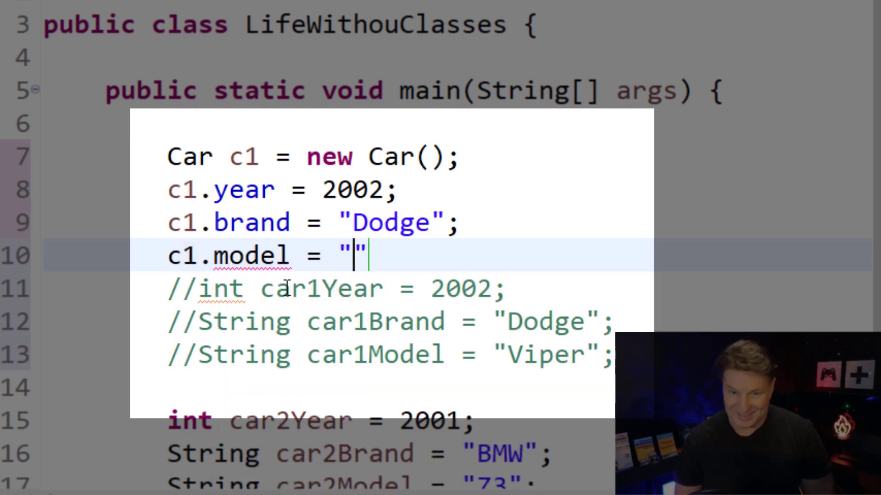
pyautogui.write('Viper')
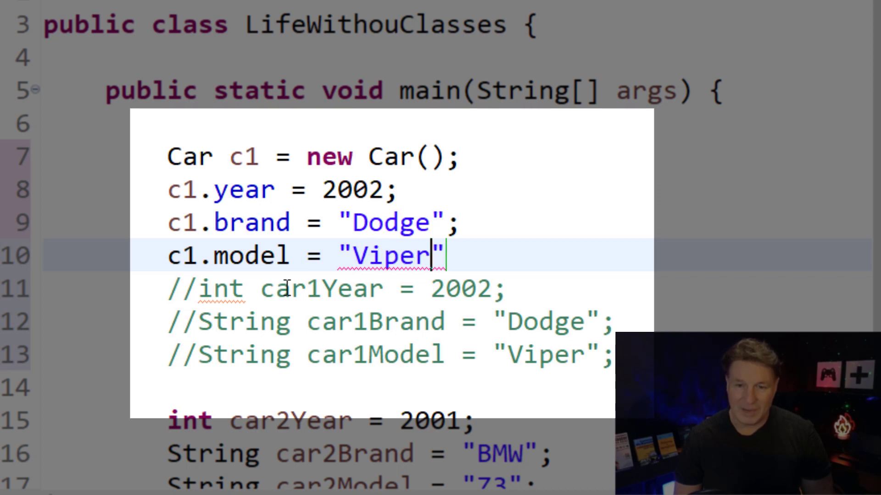
pyautogui.write(';')
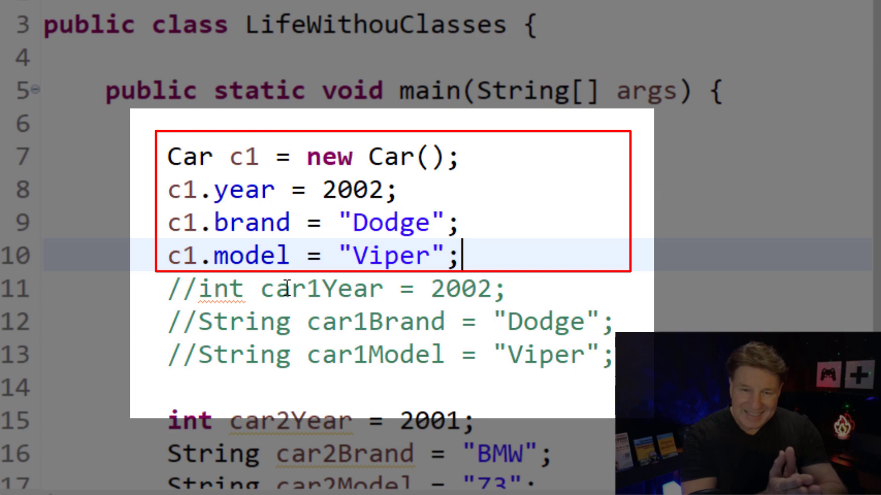
pyautogui.press('Enter')
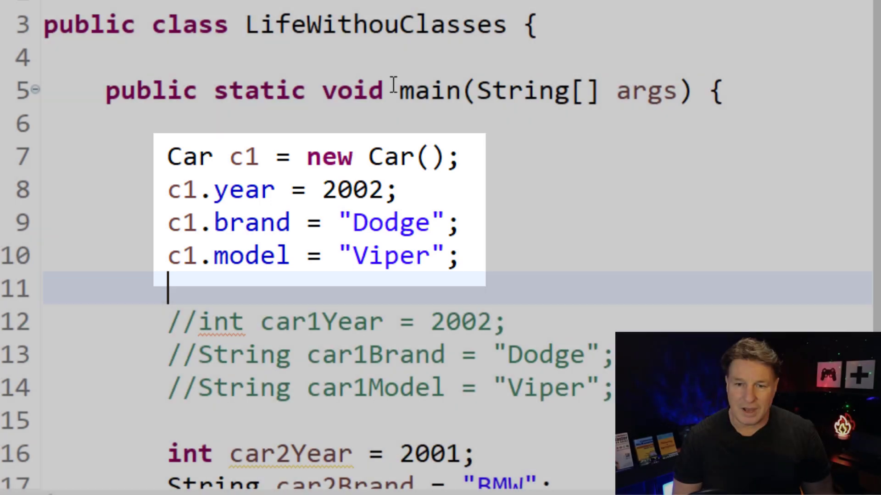
# - Print c1.year right after the constructor call and run, showing 0
pyautogui.write('System.')
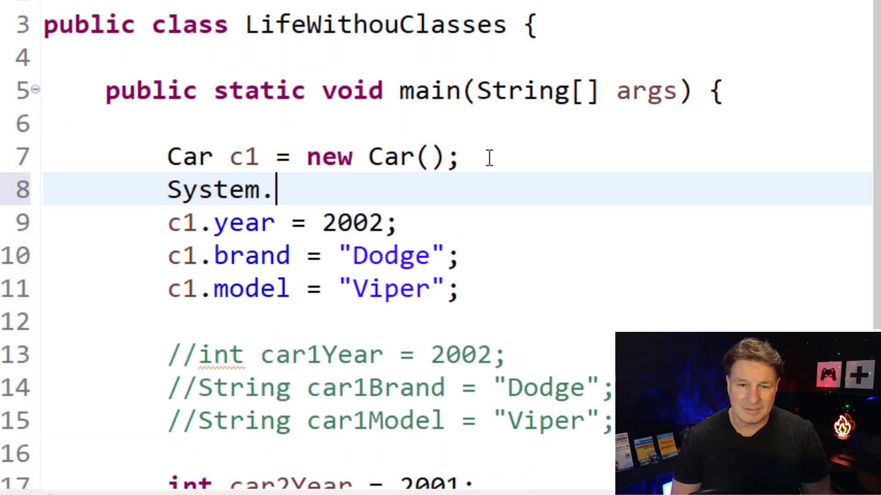
pyautogui.write('out.rpi')
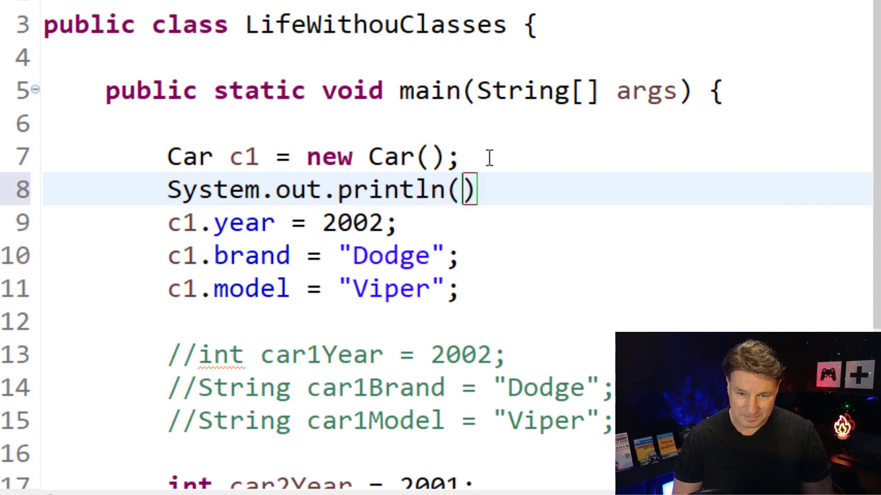
pyautogui.write('c1.year')
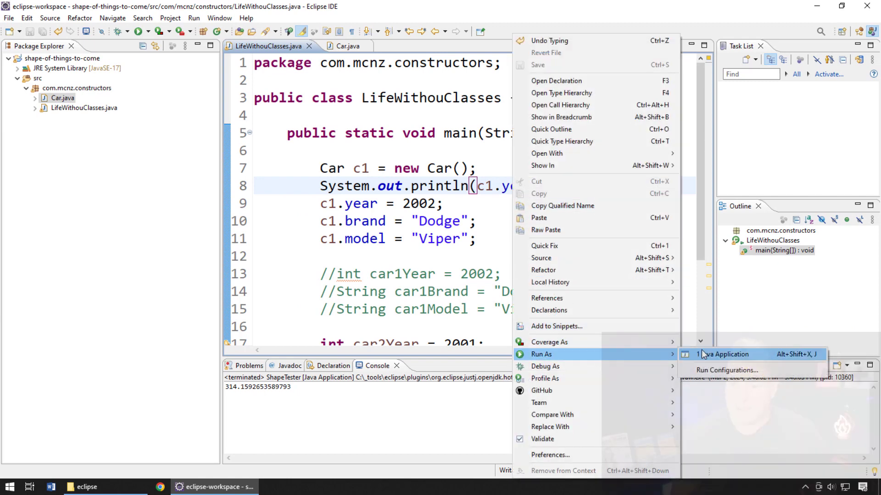
pyautogui.click(724, 354)
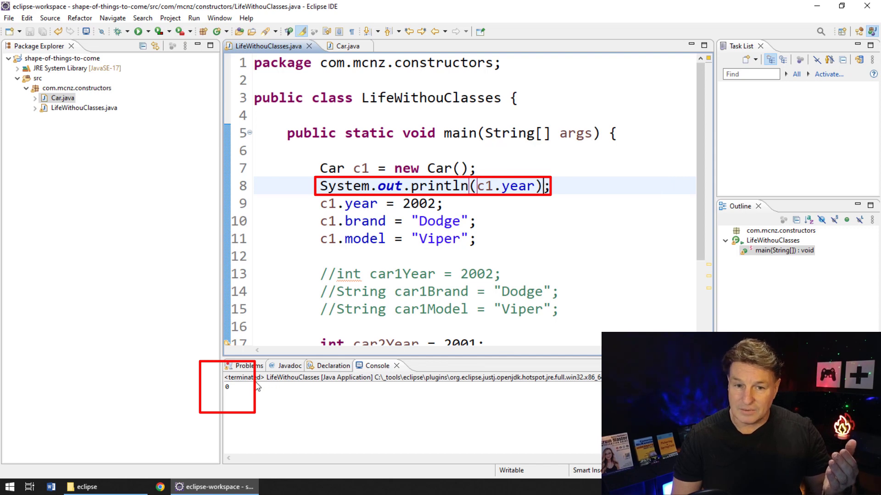
# - Add a second println for c1.model and run the program again
pyautogui.write('S')
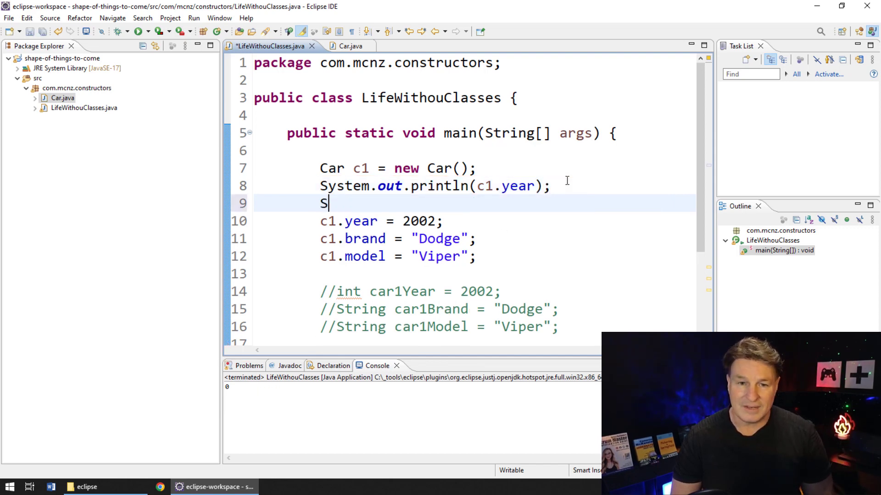
pyautogui.write('ystem.')
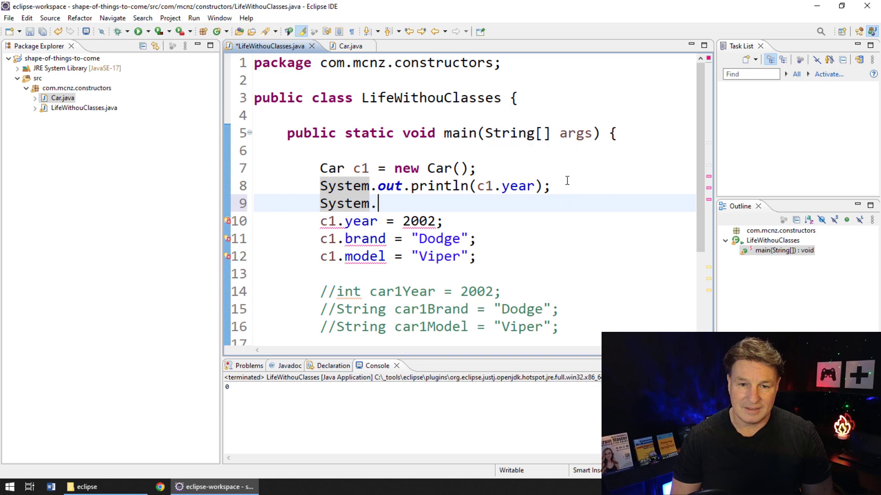
pyautogui.write('out.println(c1.model);;')
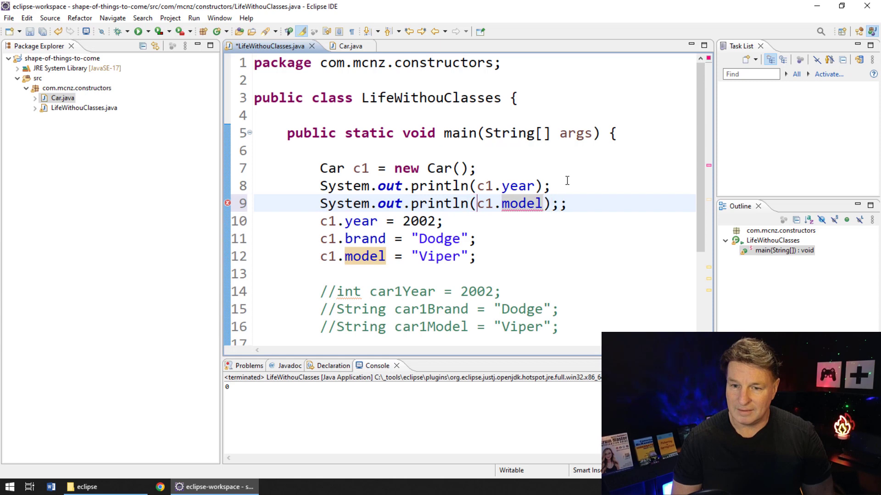
pyautogui.rightClick(551, 202)
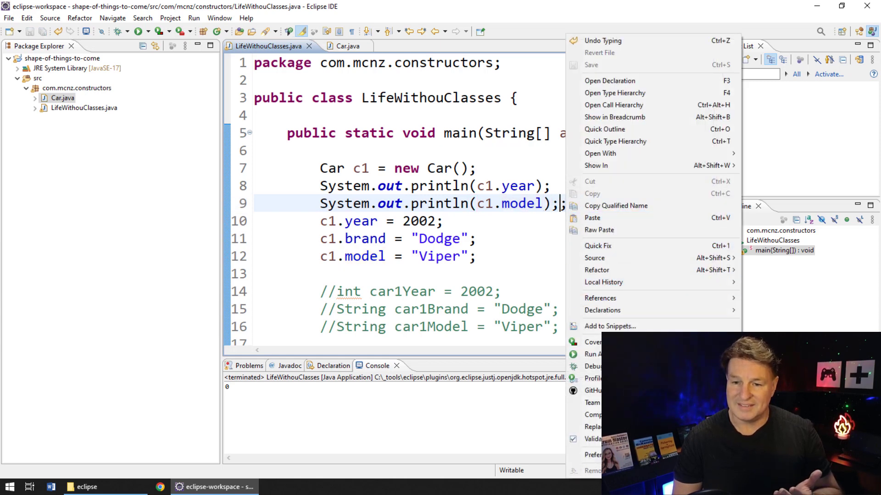
pyautogui.moveTo(597, 354)
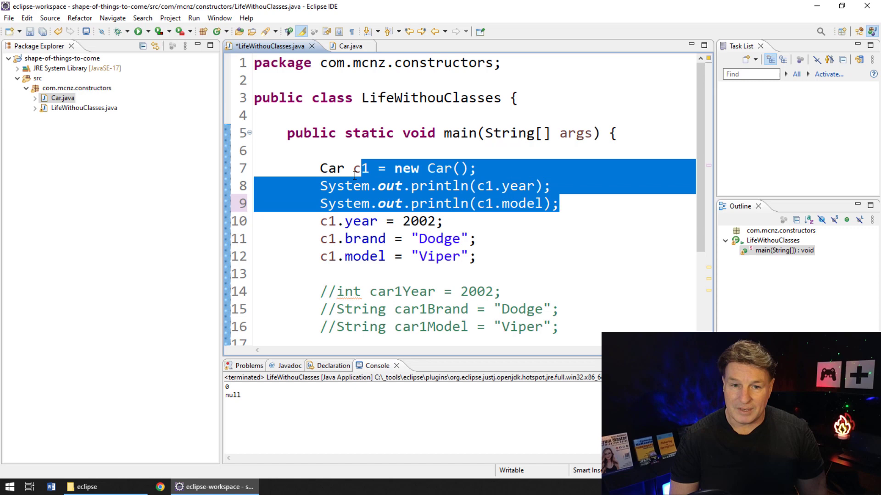
# - Move the two println lines below the assignments and run, printing 2002 and Viper
pyautogui.press('Delete')
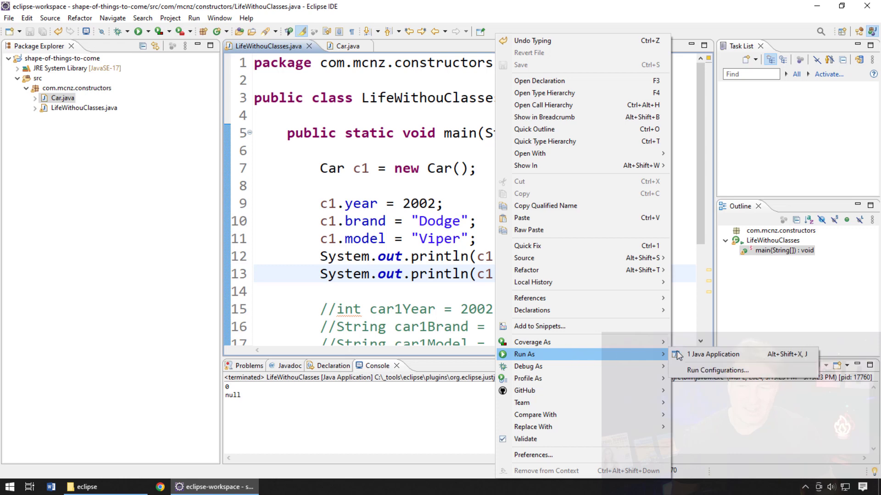
pyautogui.click(712, 354)
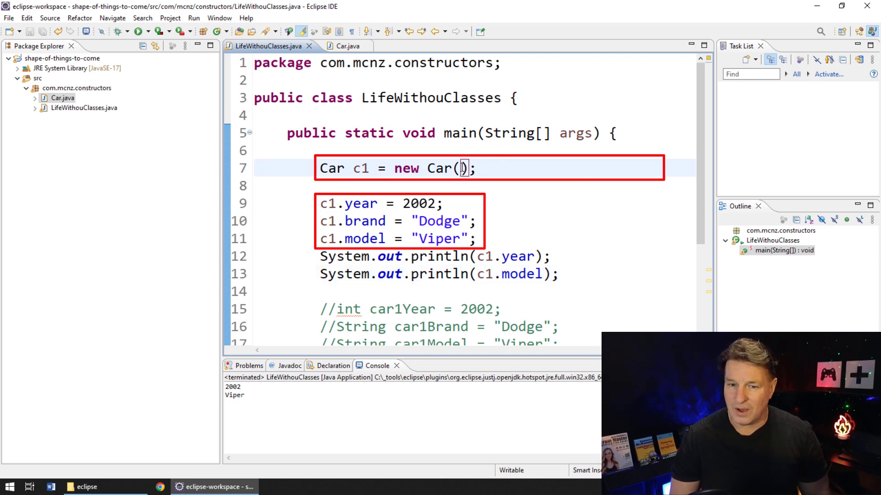
# - Change the call to new Car("Dodge", "Viper", 2002) and remove the three assignment lines
pyautogui.write('"Dod"')
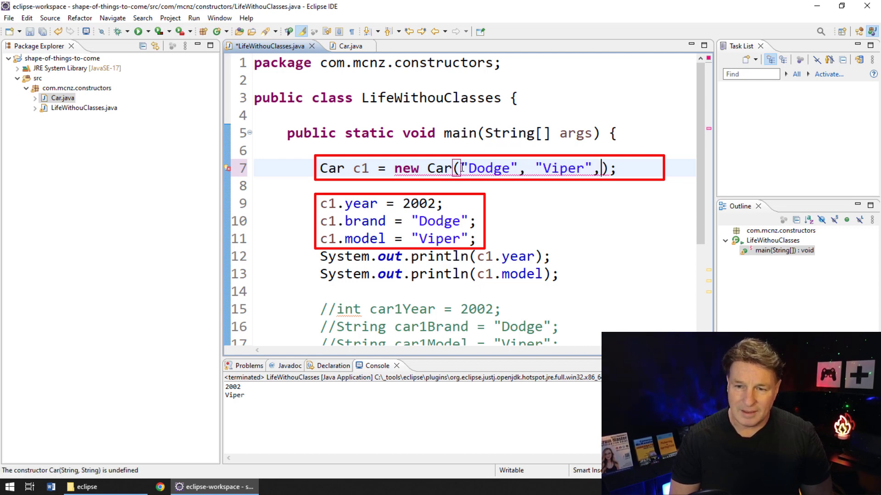
pyautogui.write('2002')
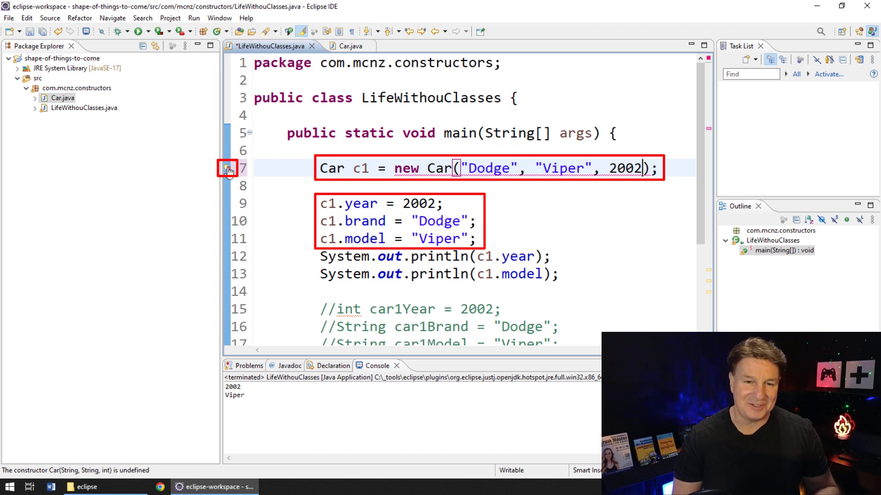
pyautogui.moveTo(227, 170)
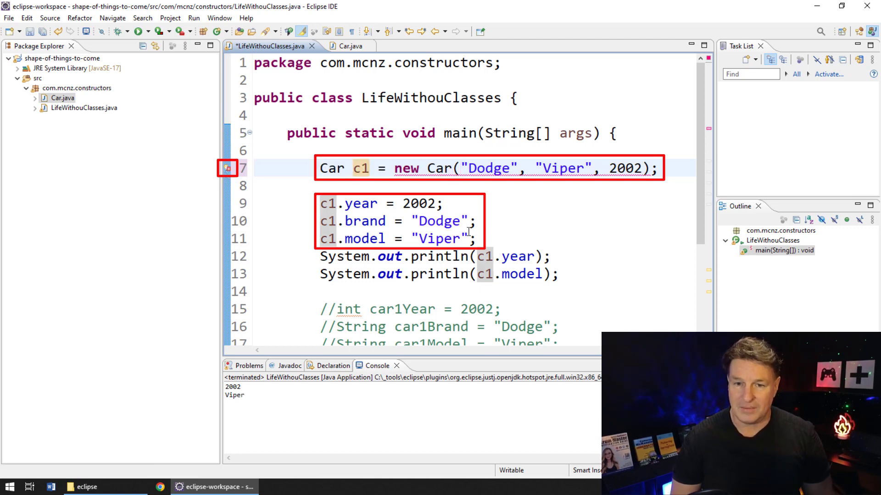
pyautogui.moveTo(320, 204); pyautogui.dragTo(477, 238)
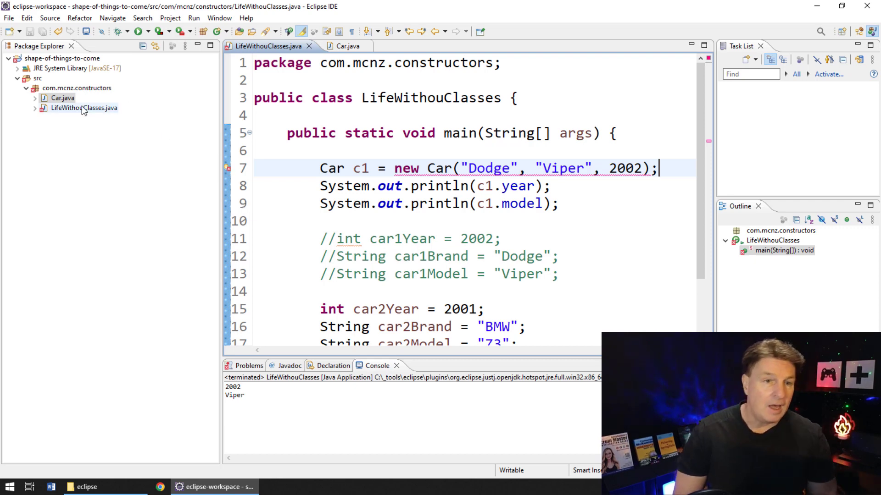
pyautogui.click(62, 98)
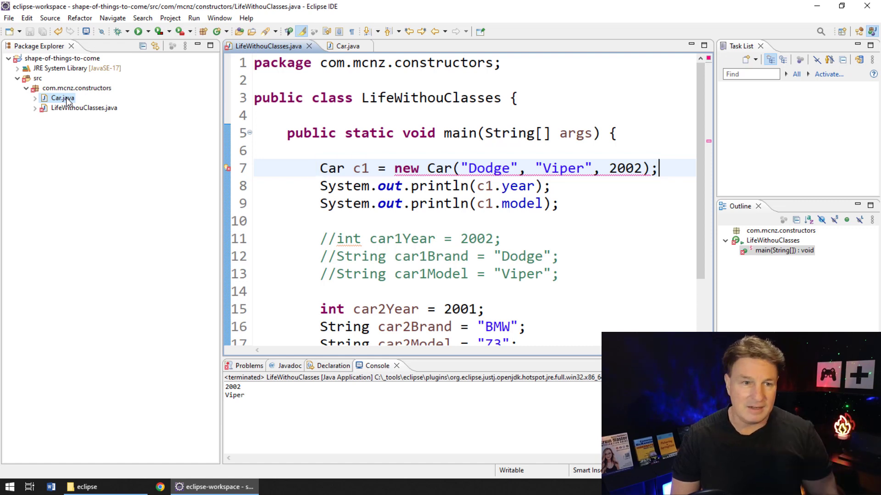
# - In Car.java, declare the constructor Car(String b, String m, int y)
pyautogui.click(347, 45)
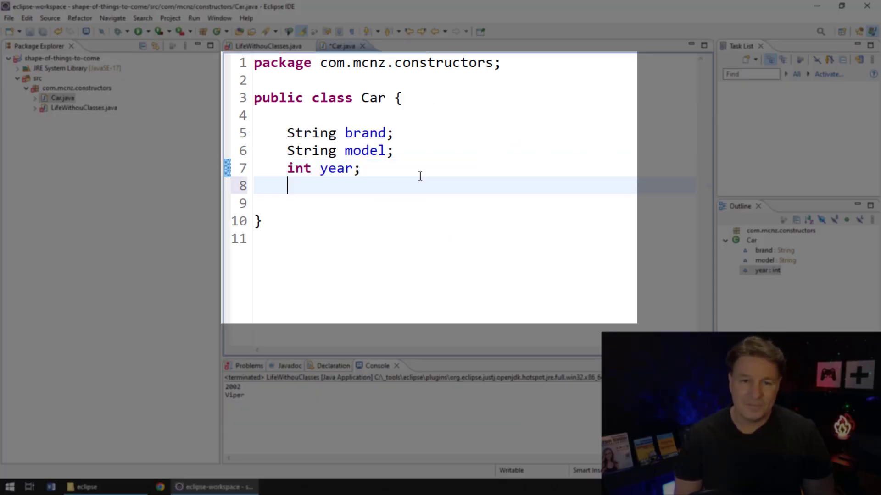
pyautogui.write('public')
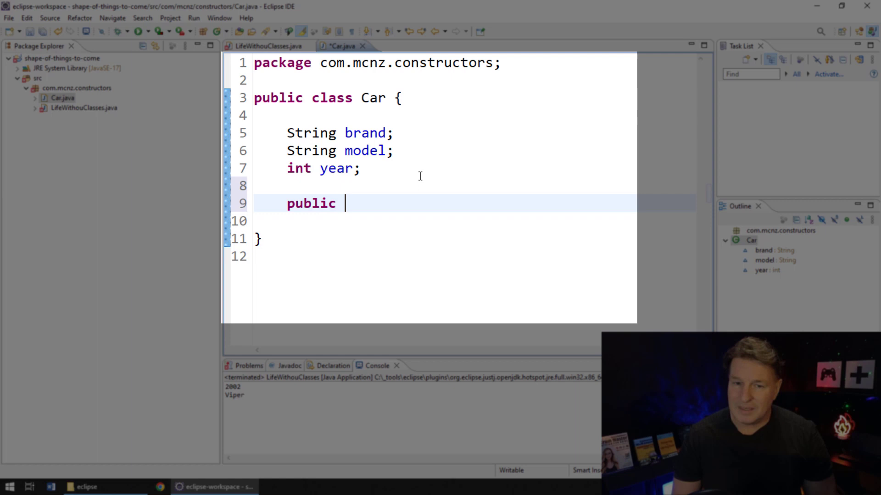
pyautogui.write('Car')
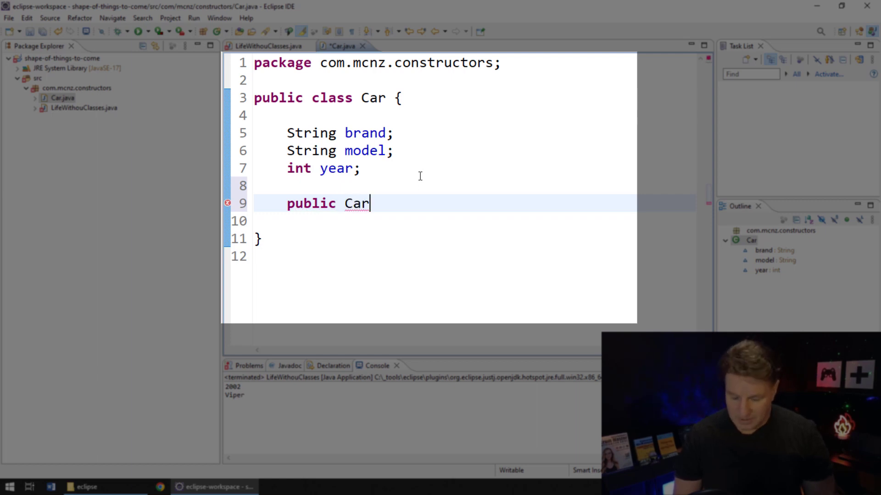
pyautogui.write('()')
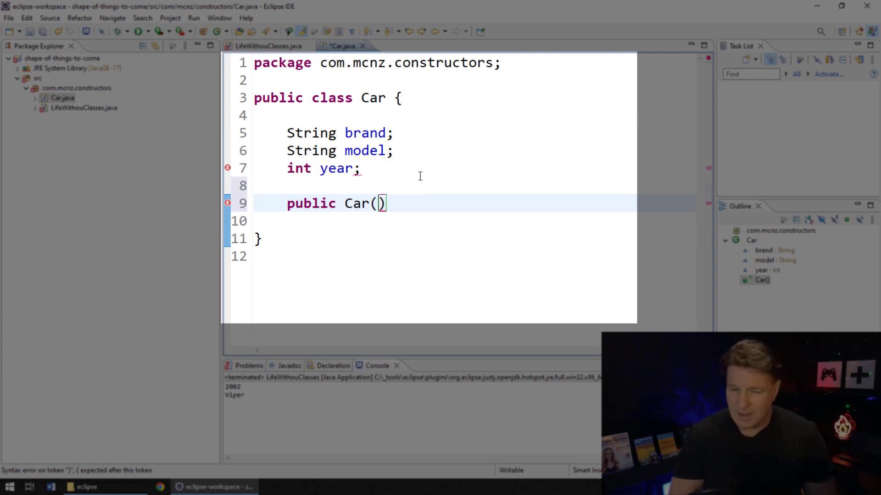
pyautogui.write('Str')
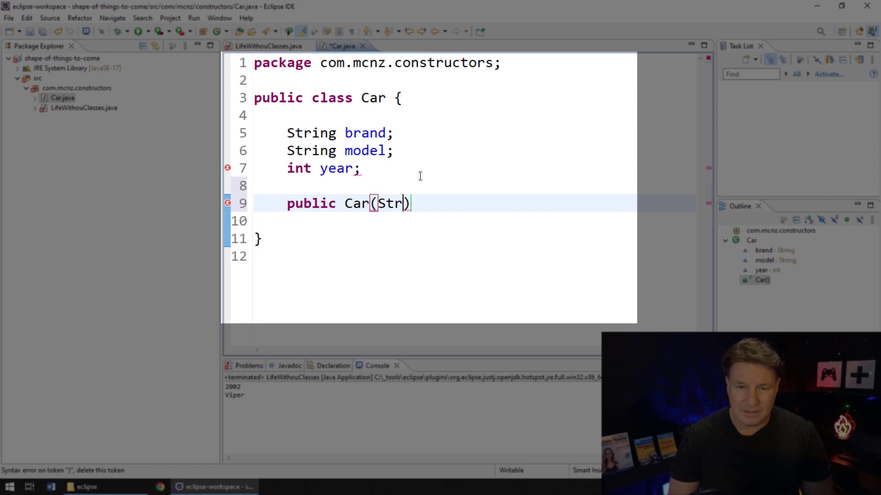
pyautogui.write('ing b, String')
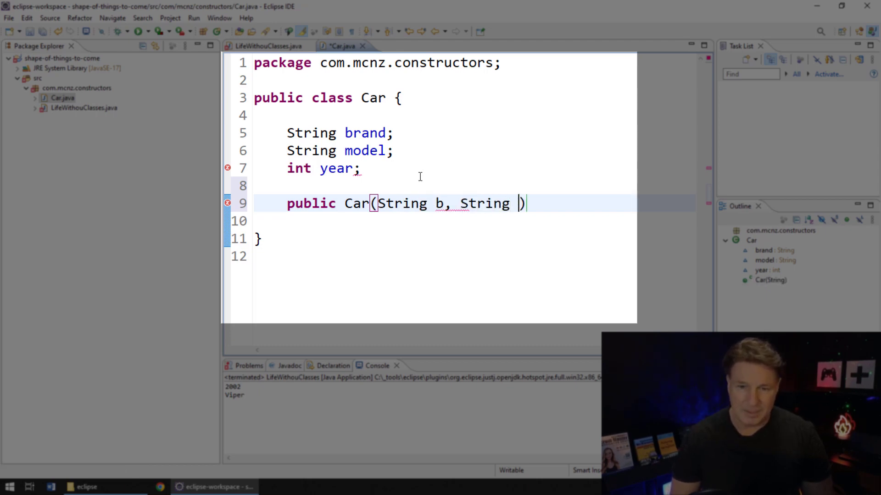
pyautogui.write('m,')
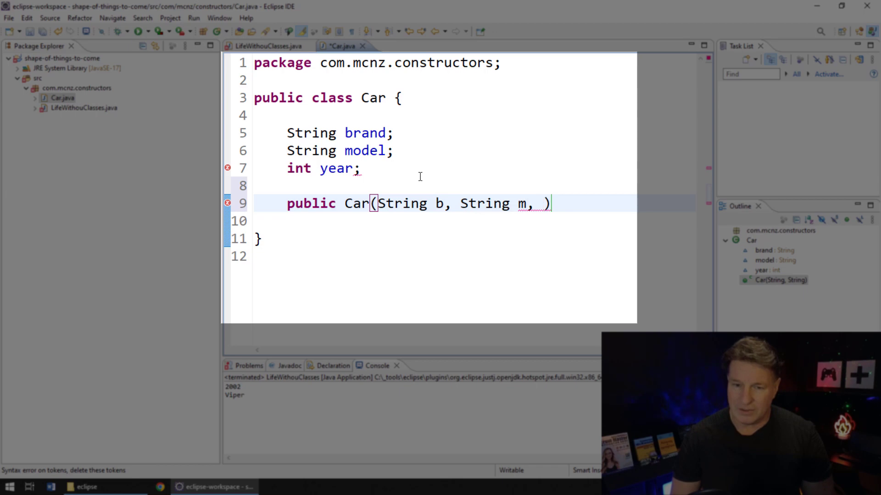
pyautogui.write('int y')
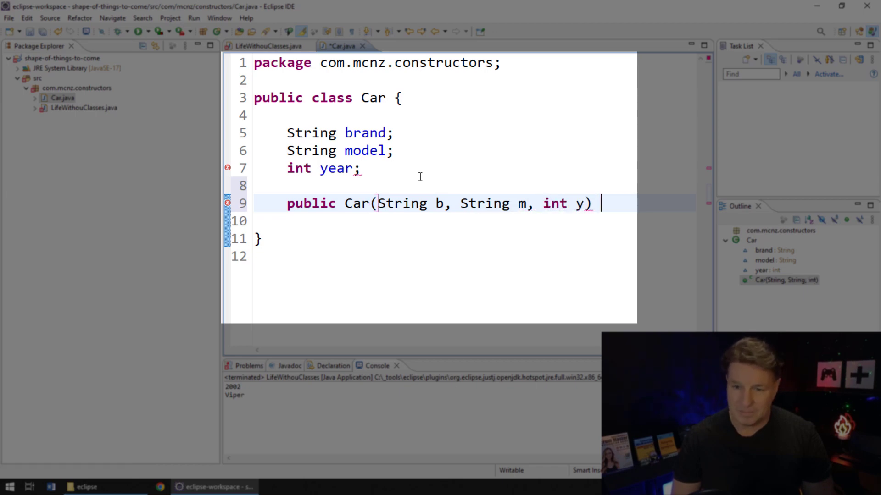
pyautogui.write('{')
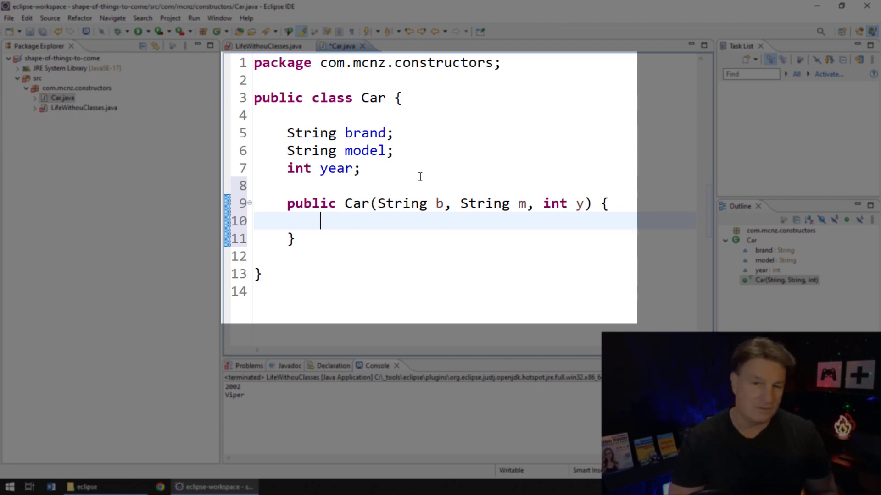
pyautogui.moveTo(271, 50)
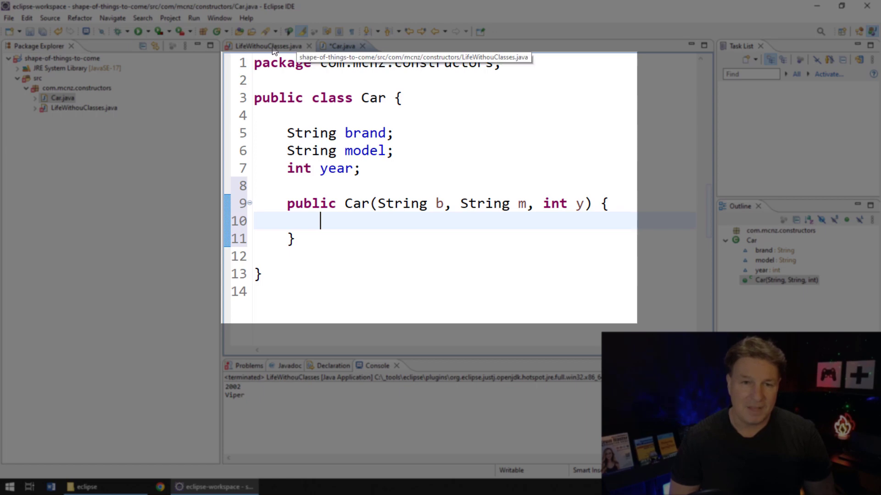
# - Fill the constructor body with brand = b; model = m; year = y;
pyautogui.click(271, 46)
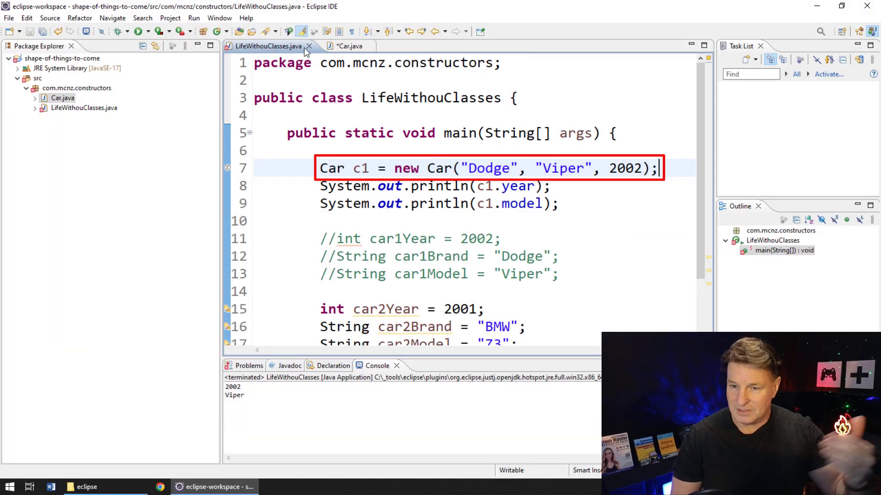
pyautogui.click(345, 46)
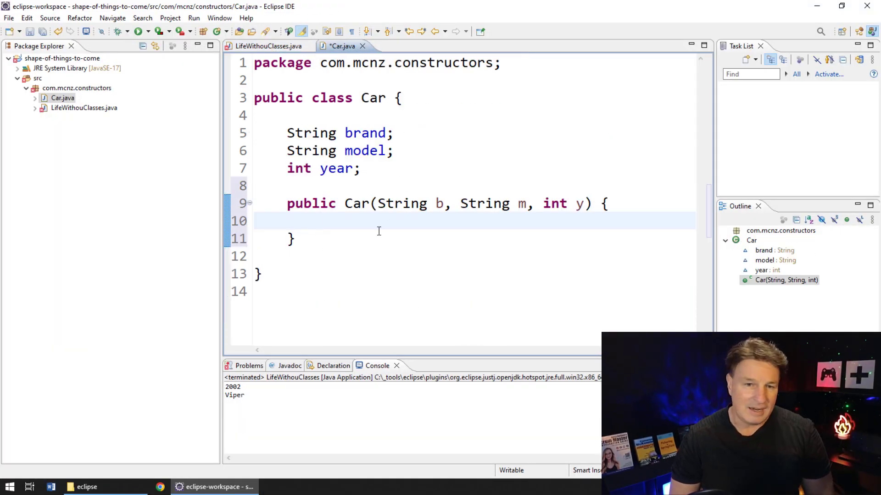
pyautogui.write('brand')
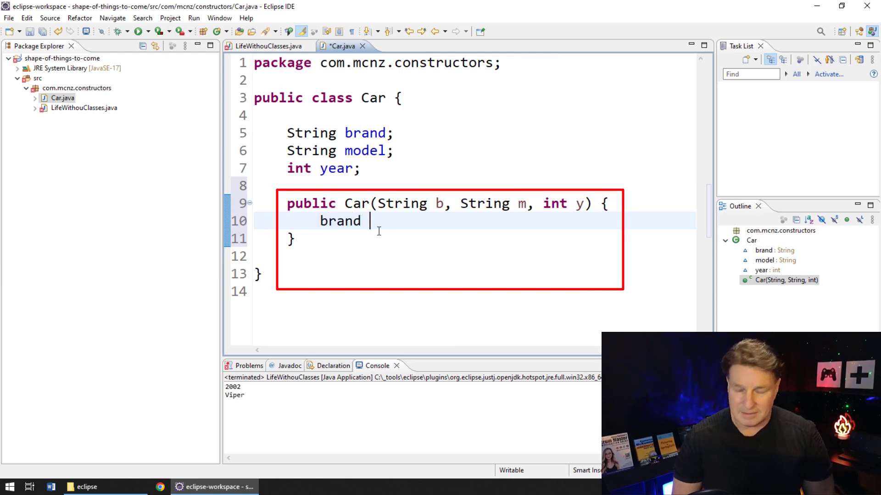
pyautogui.write('= b;')
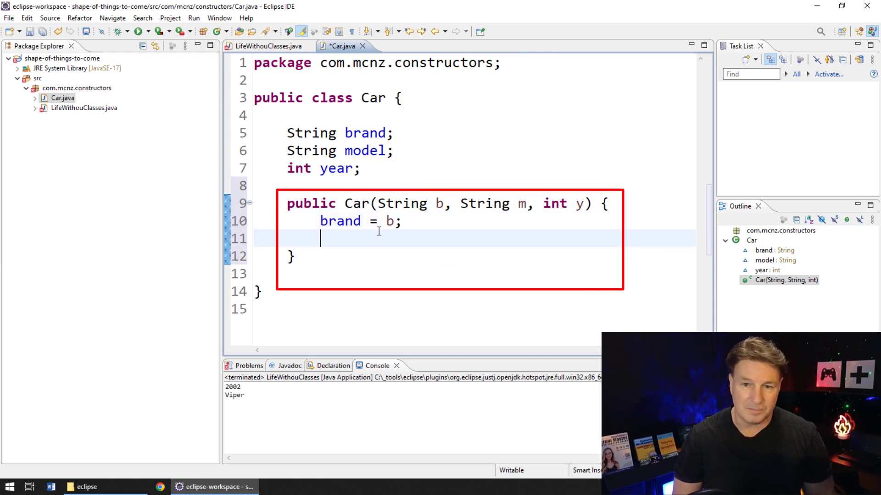
pyautogui.write('m =')
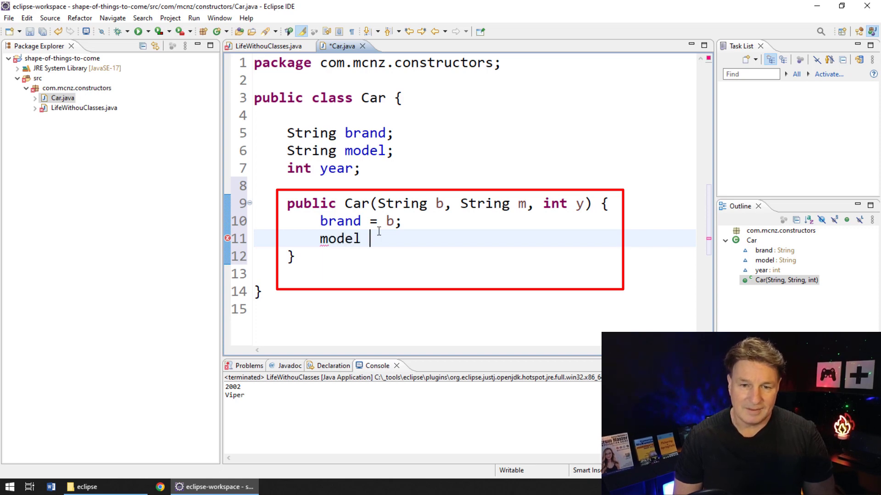
pyautogui.write('= m;')
pyautogui.write('yea')
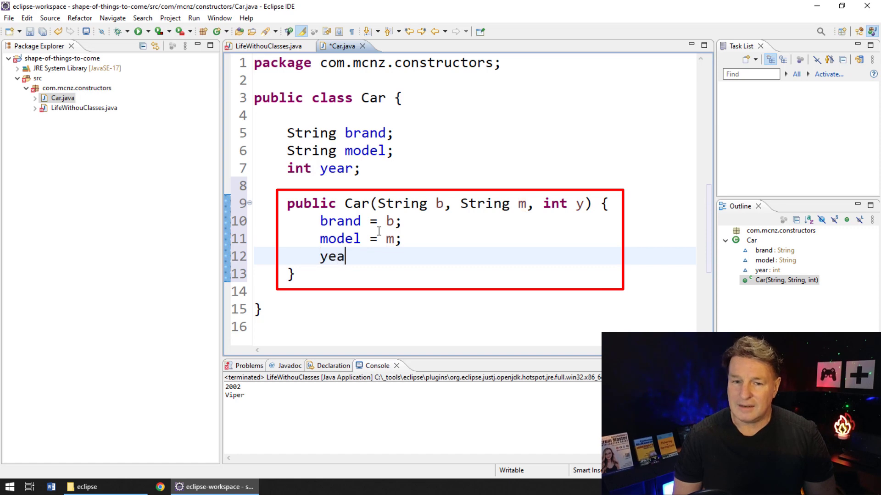
pyautogui.write('r = y;')
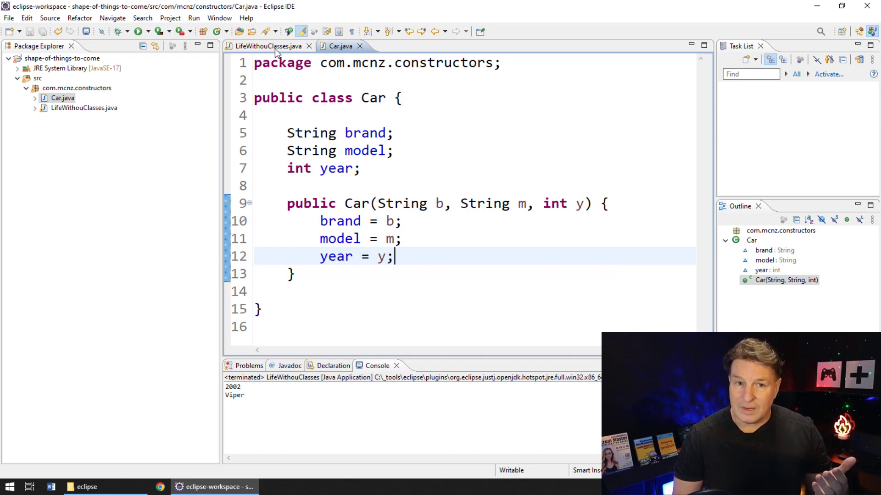
pyautogui.click(267, 60)
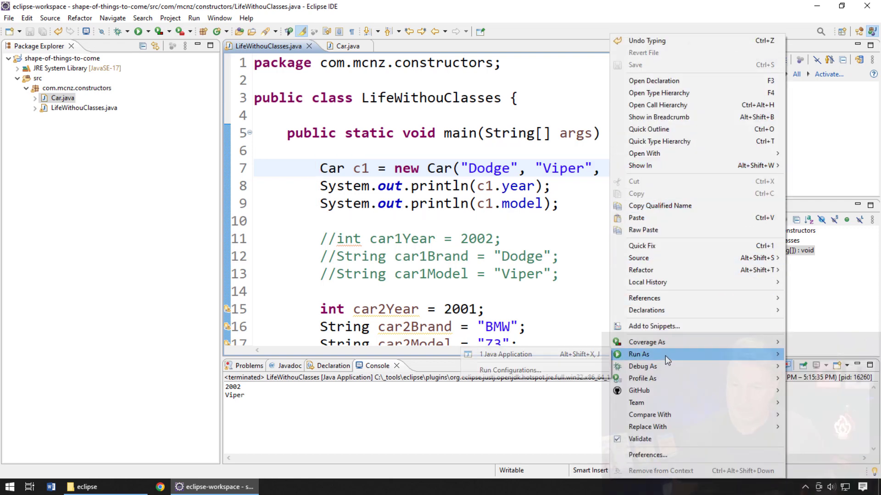
pyautogui.moveTo(646, 342)
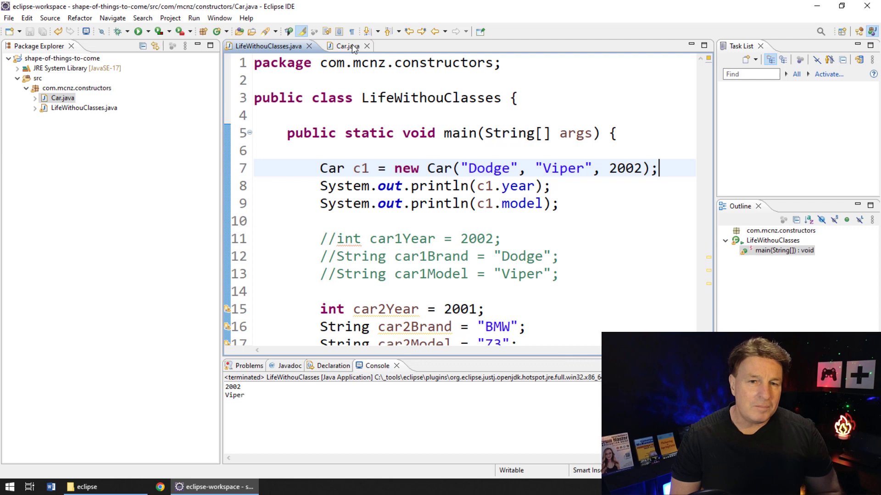
# - Return to the Car class source after running the main program
pyautogui.click(347, 48)
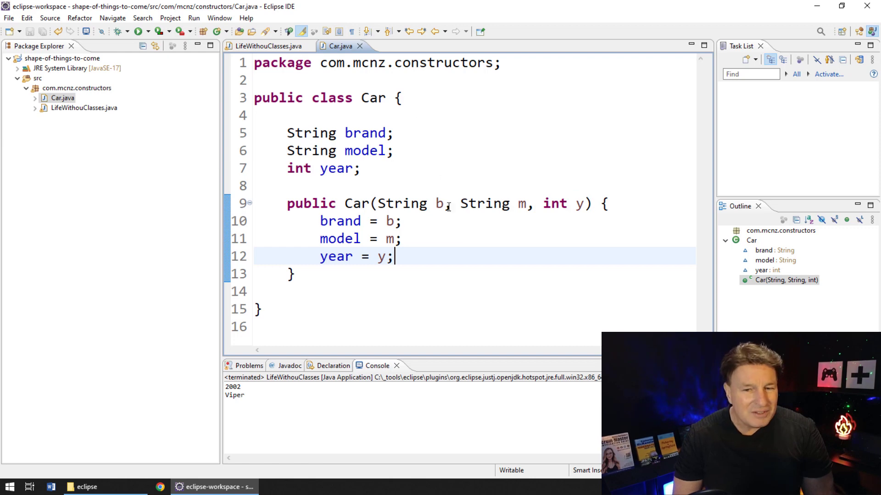
# - Rename constructor parameters b, m, y to brand, model and year
pyautogui.write('rank')
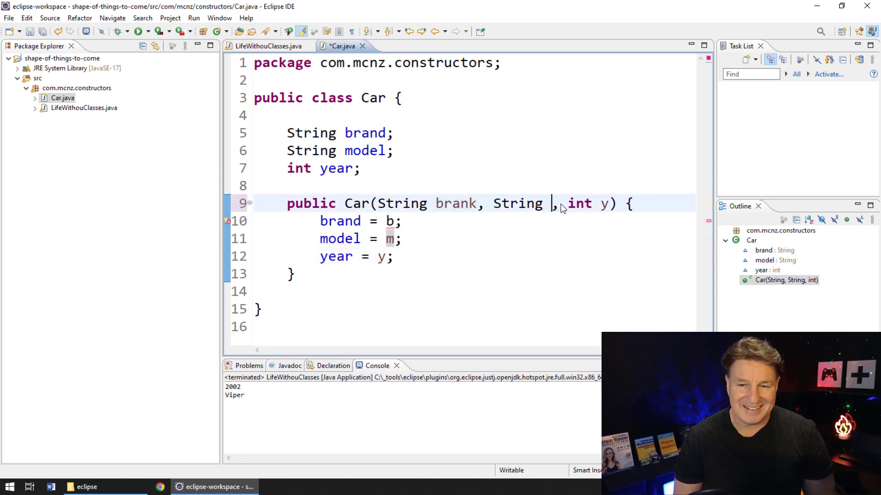
pyautogui.write('model')
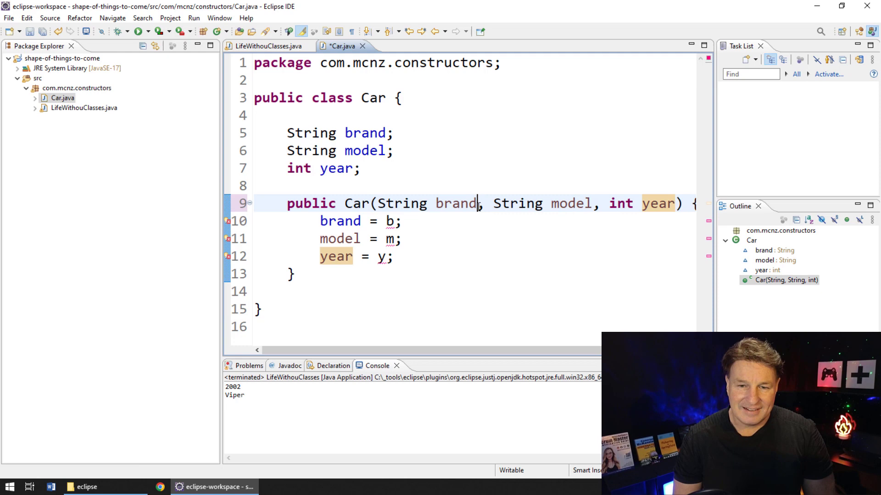
pyautogui.write('rand')
pyautogui.click(474, 239)
pyautogui.write('odel')
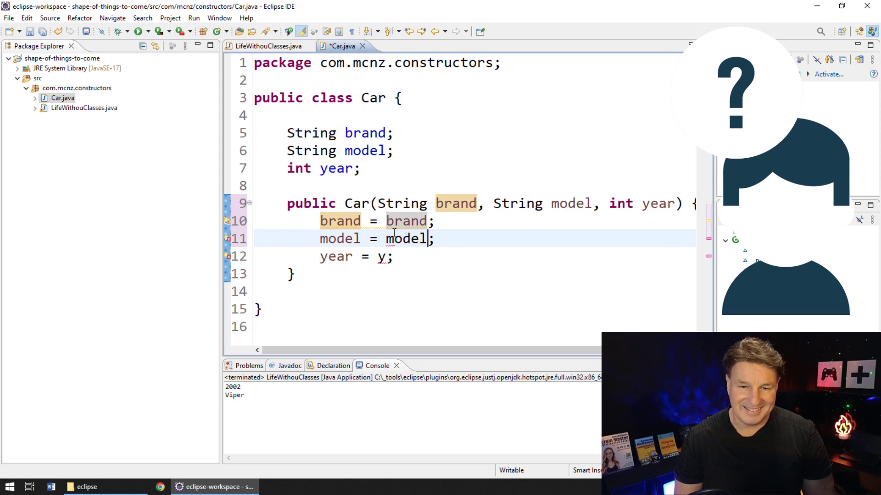
pyautogui.write('year')
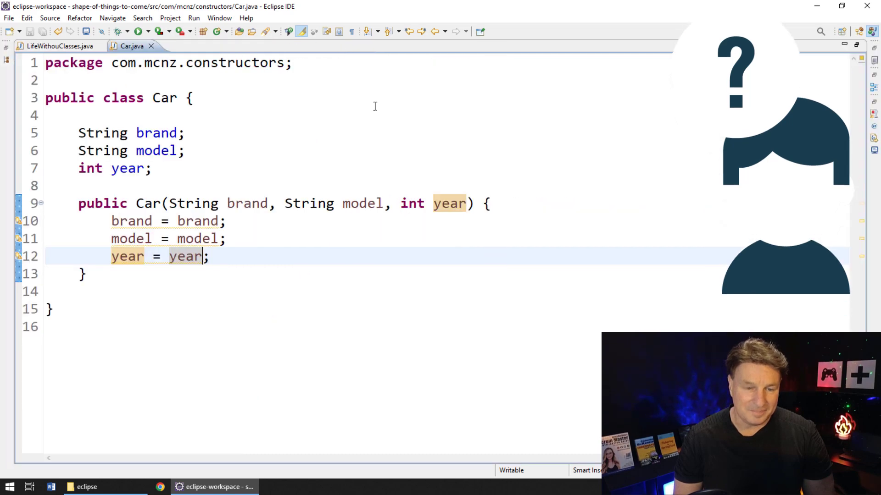
# - Start changing the first assignment to this.brand = brand
pyautogui.click(396, 118)
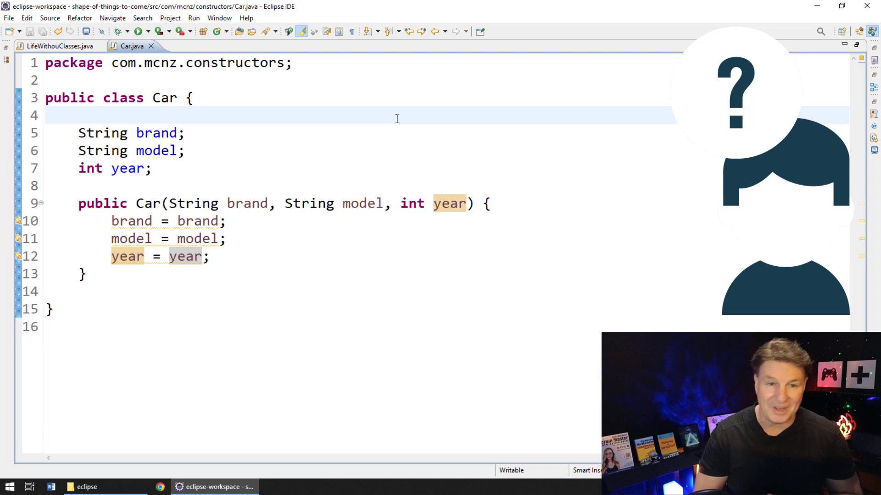
pyautogui.doubleClick(247, 204)
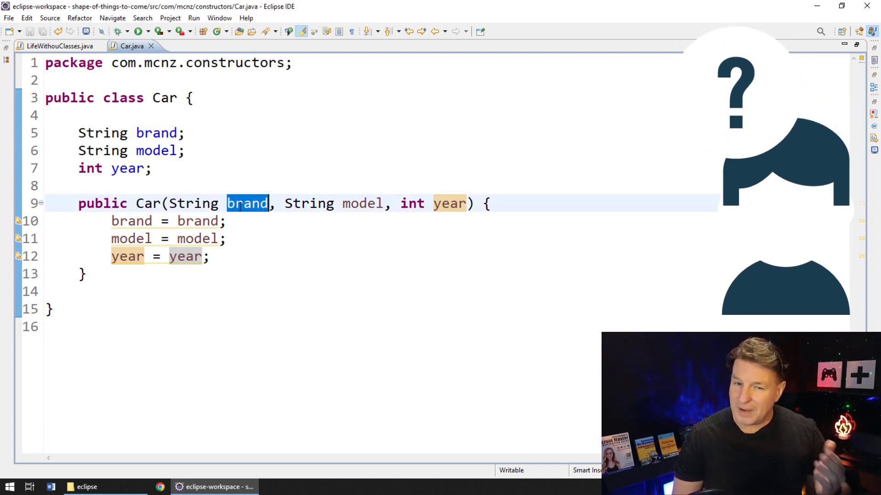
pyautogui.moveTo(247, 203)
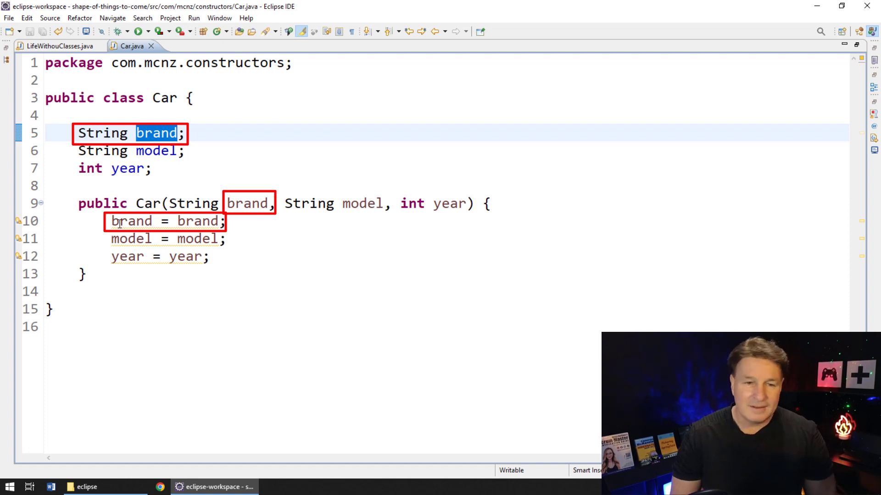
pyautogui.write('this.')
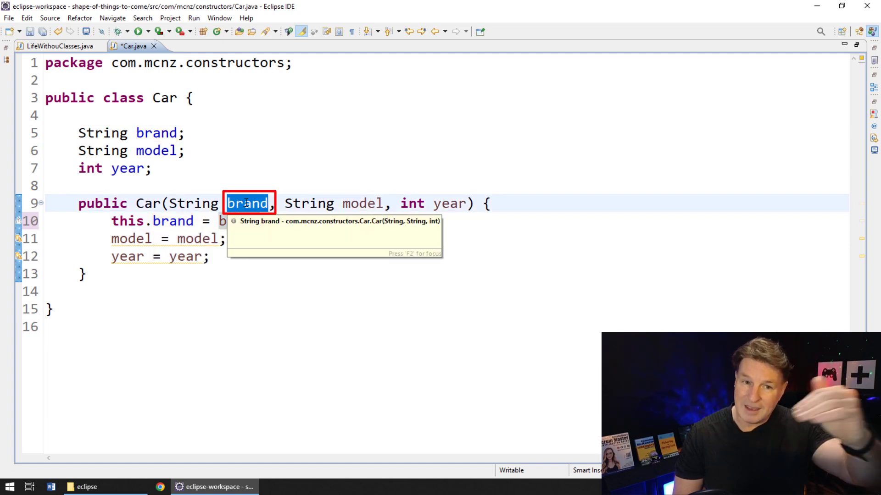
# - Prefix the remaining assignments with this. and return to the main class
pyautogui.write('this')
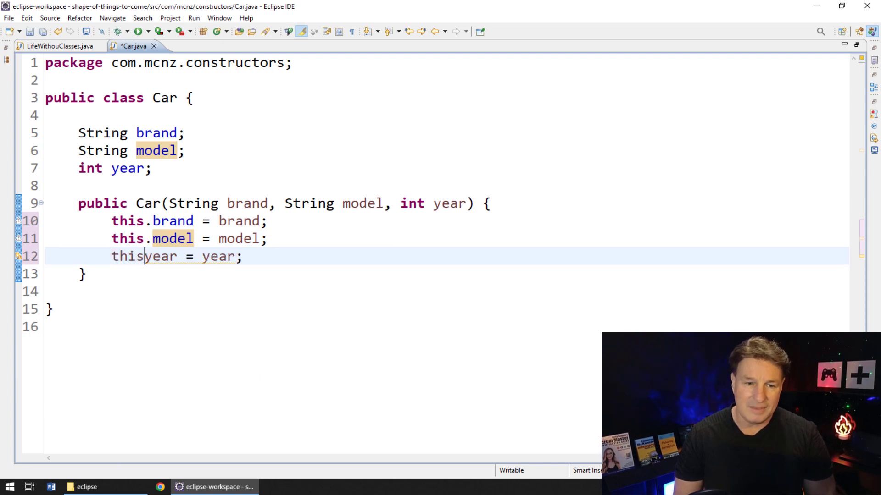
pyautogui.write('.')
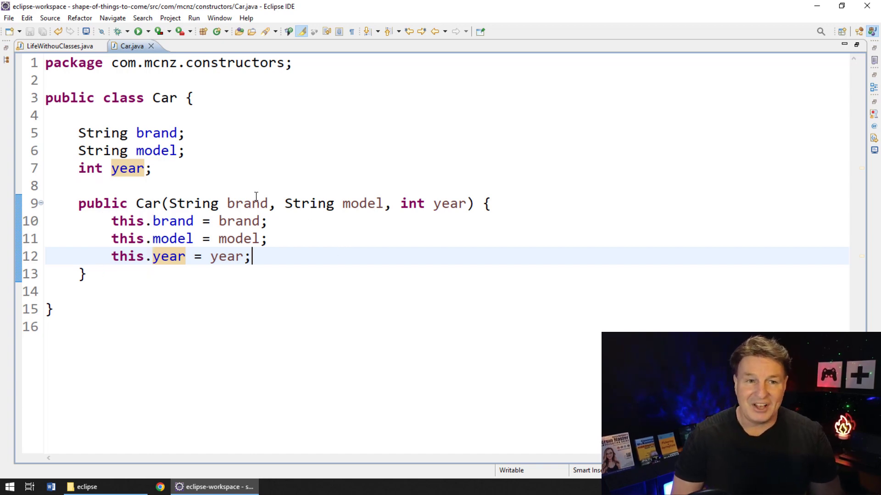
pyautogui.click(45, 46)
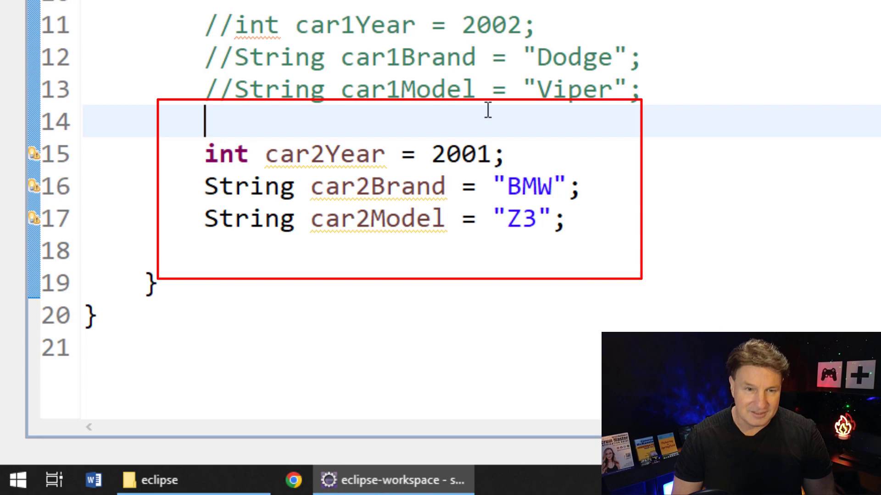
# - Declare Car c2 = new Car(); in main and set c2.year = 2001, leaving a constructor error
pyautogui.write('Car c2 = ne')
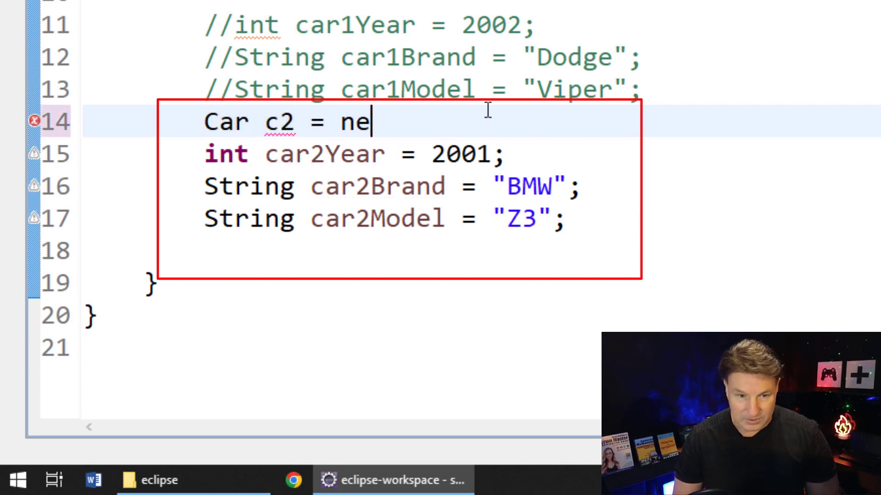
pyautogui.write('w Car();')
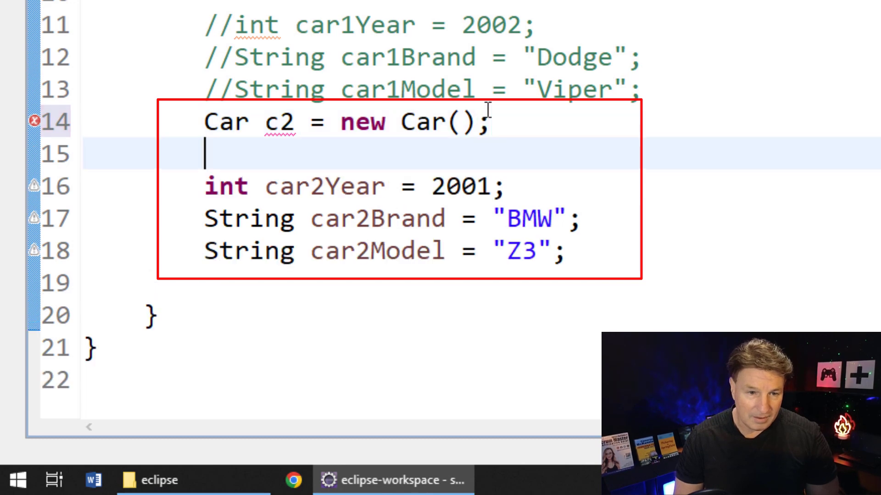
pyautogui.write('c2.year = 2001;')
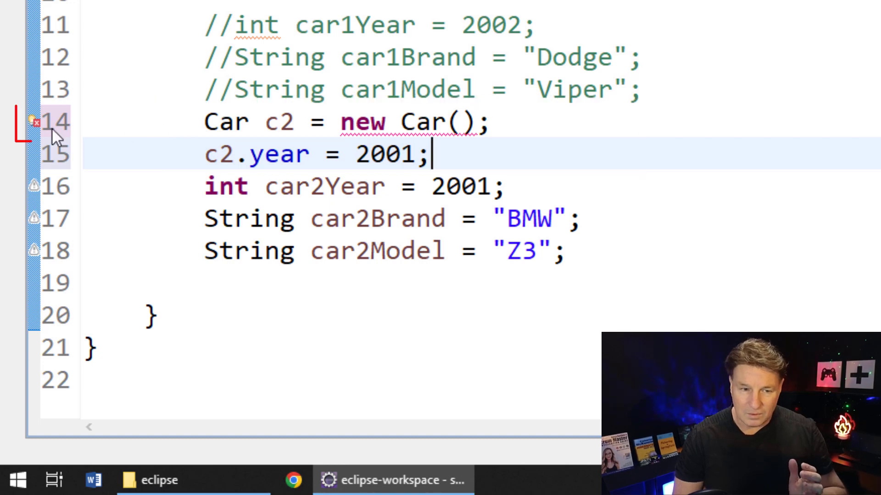
pyautogui.moveTo(31, 128)
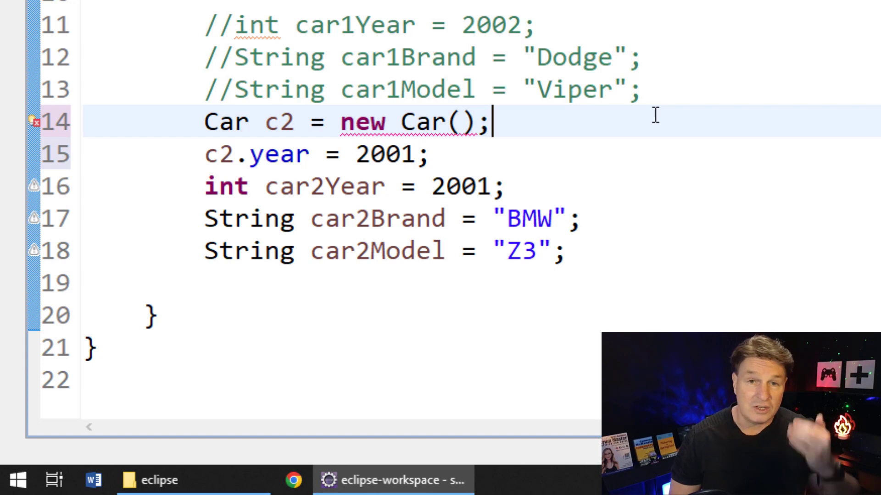
# - Build c2 as new Car("BMW", "Z3", 2001) and run, printing 2002, Viper, 2001, Z3
pyautogui.write('""')
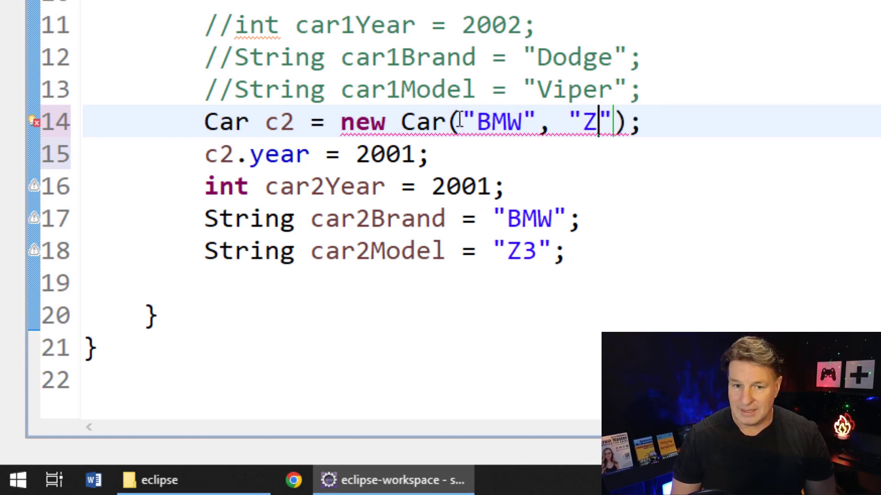
pyautogui.write('3')
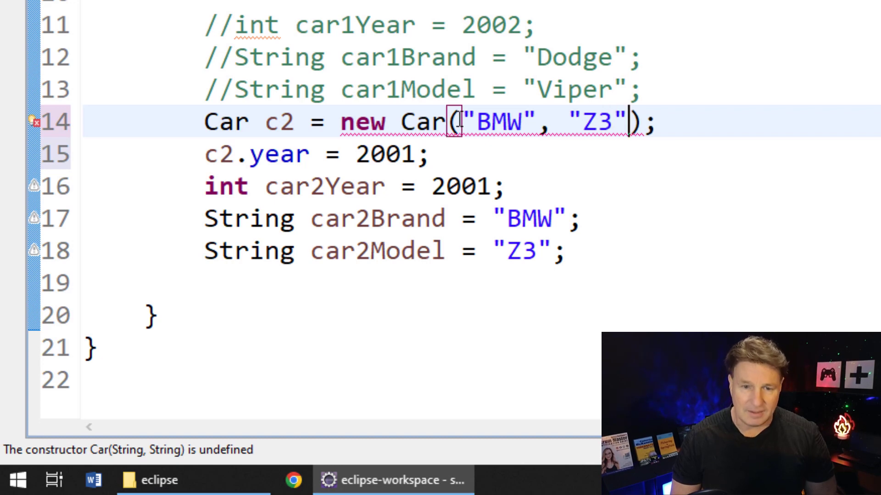
pyautogui.write(', 2001')
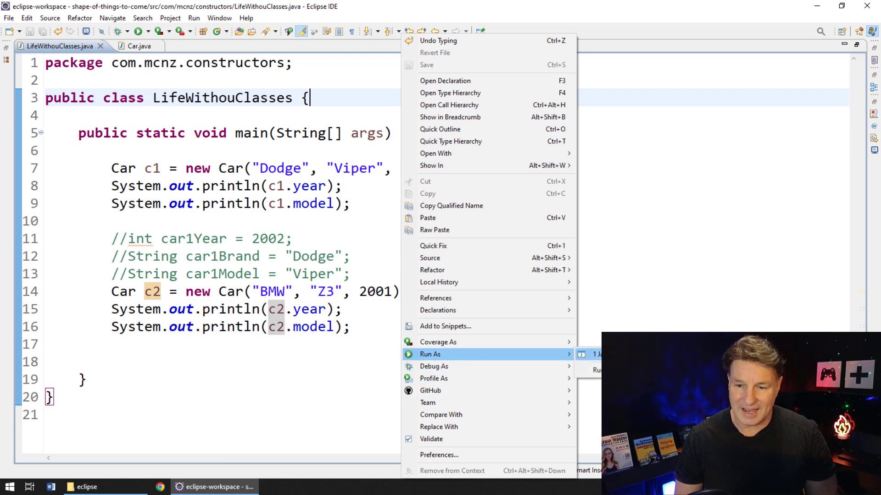
pyautogui.click(430, 354)
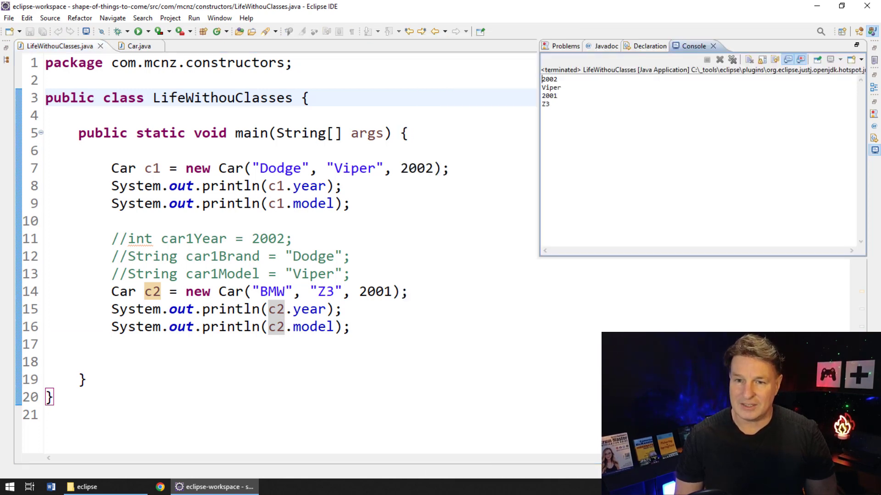